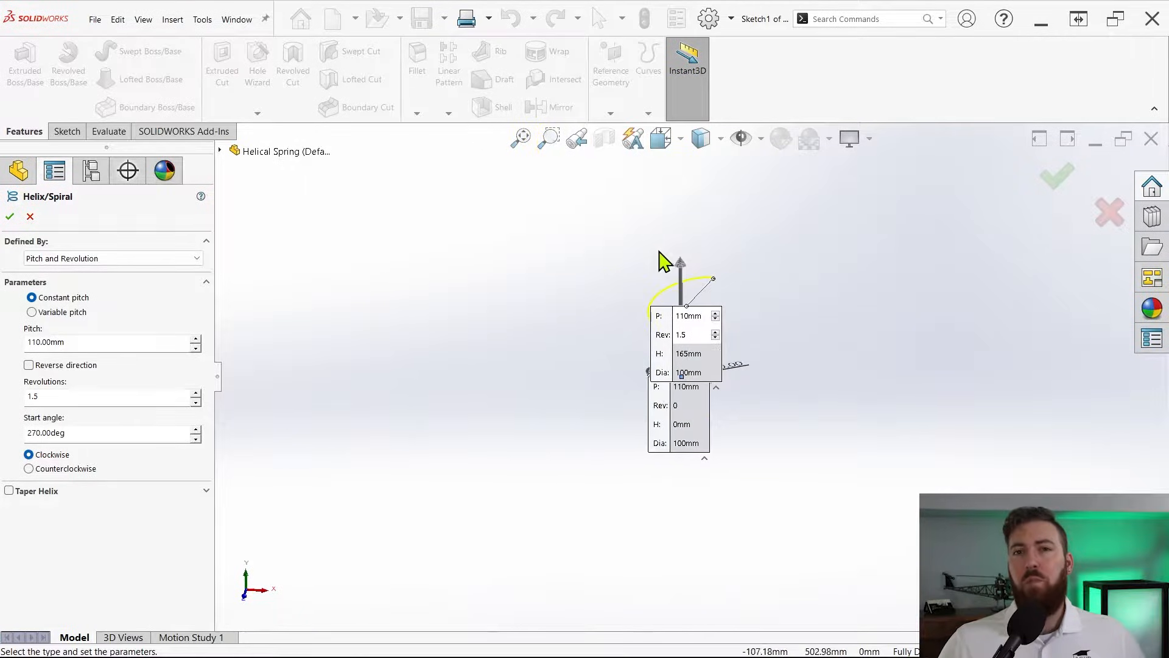
# - Define the helix by Height and Revolution, with the height raised to 215 mm
pyautogui.click(112, 258)
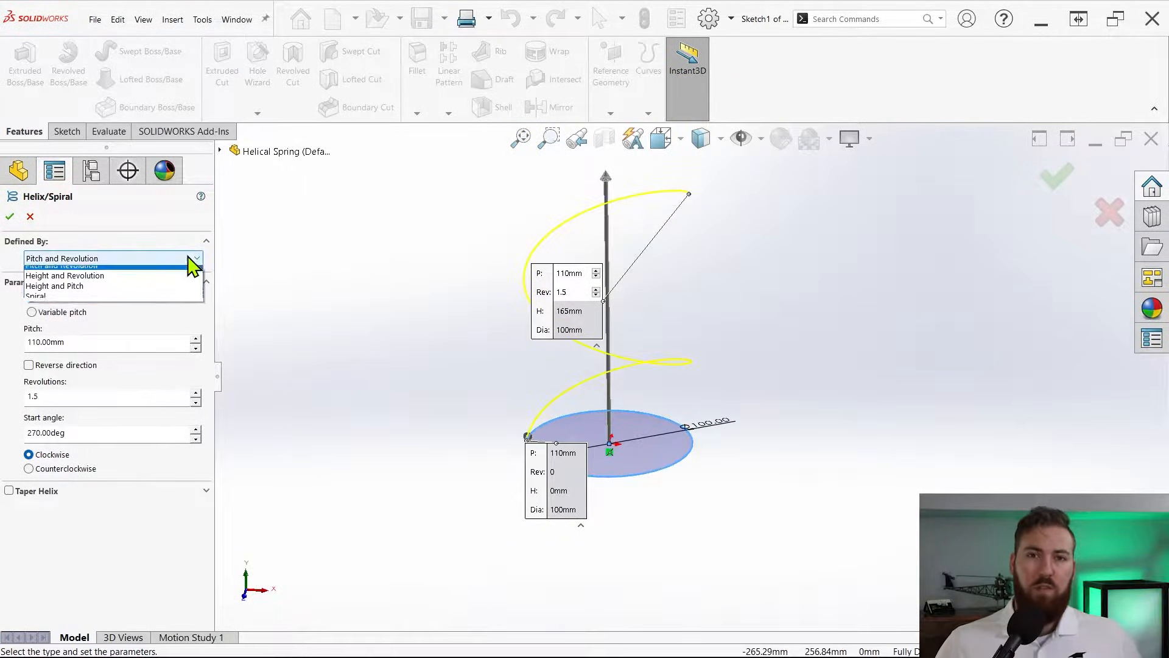
pyautogui.click(64, 275)
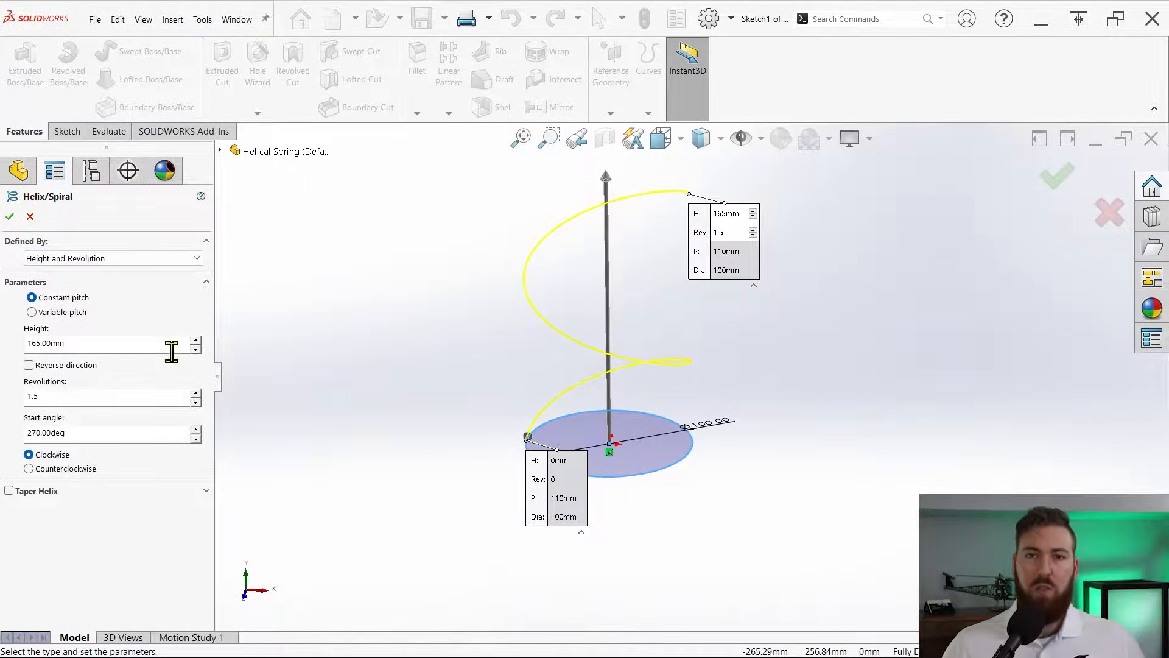
pyautogui.click(197, 339)
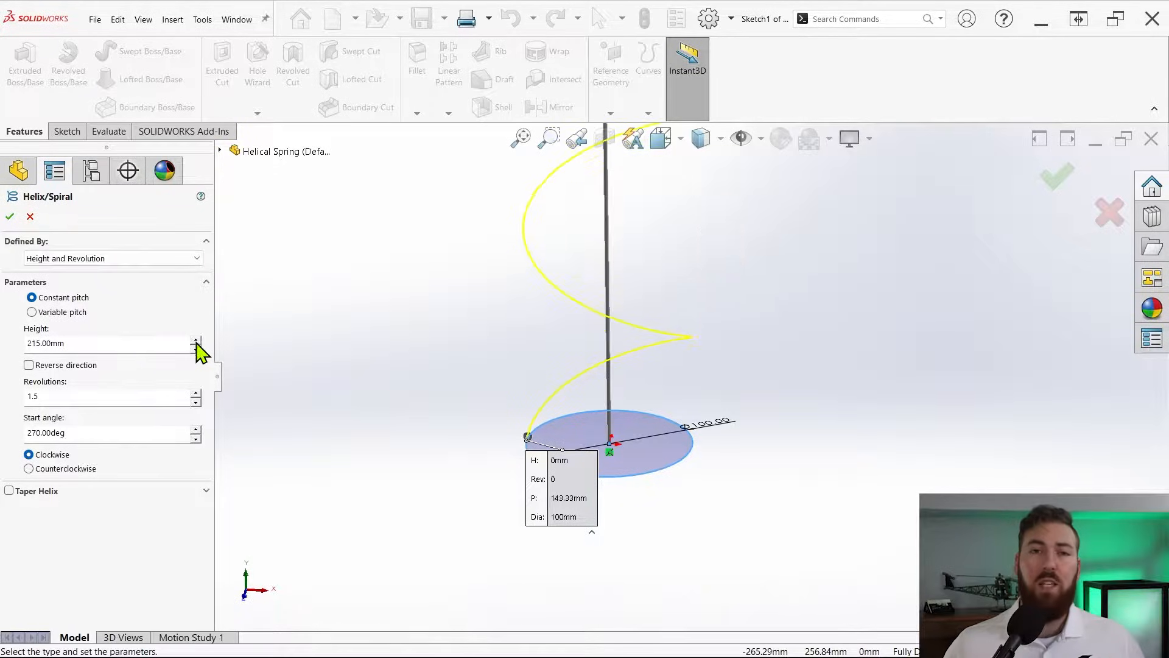
pyautogui.click(196, 392)
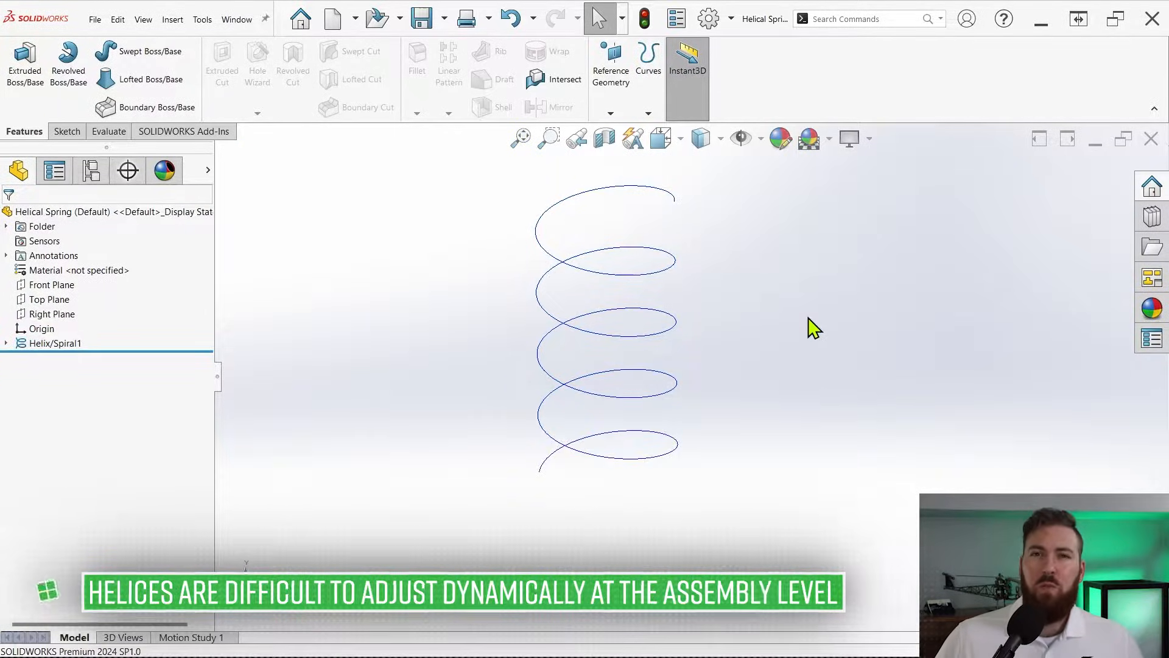
pyautogui.moveTo(153, 51)
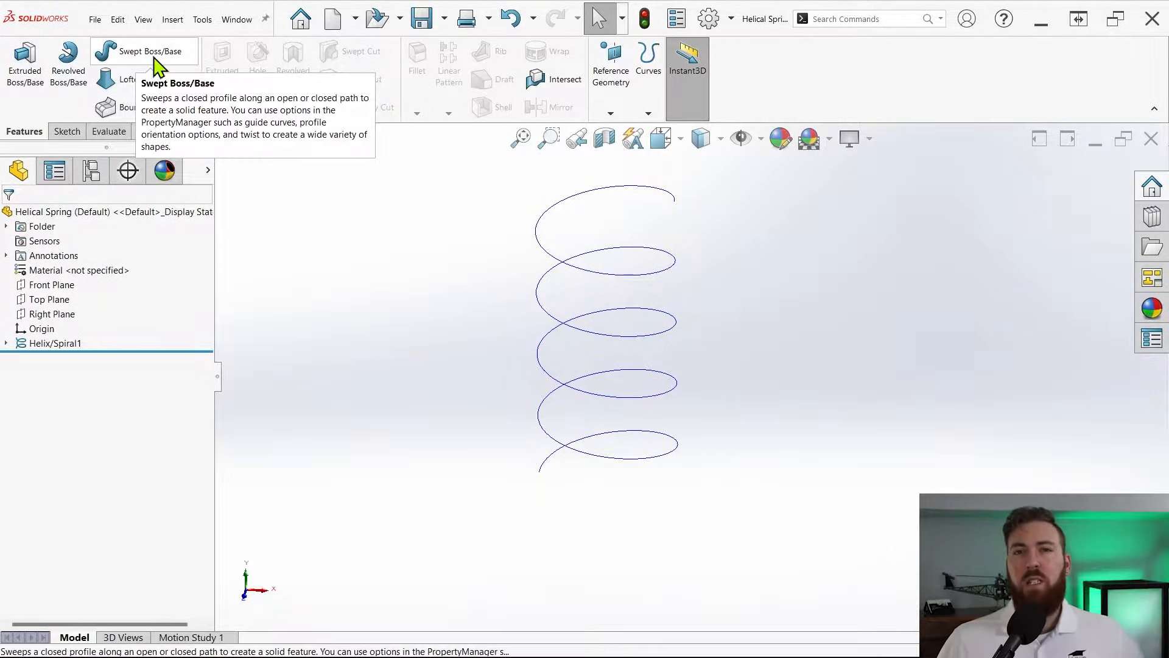
# - Sweep a 10 mm circular profile along Helix/Spiral1 to form the solid spring
pyautogui.click(144, 51)
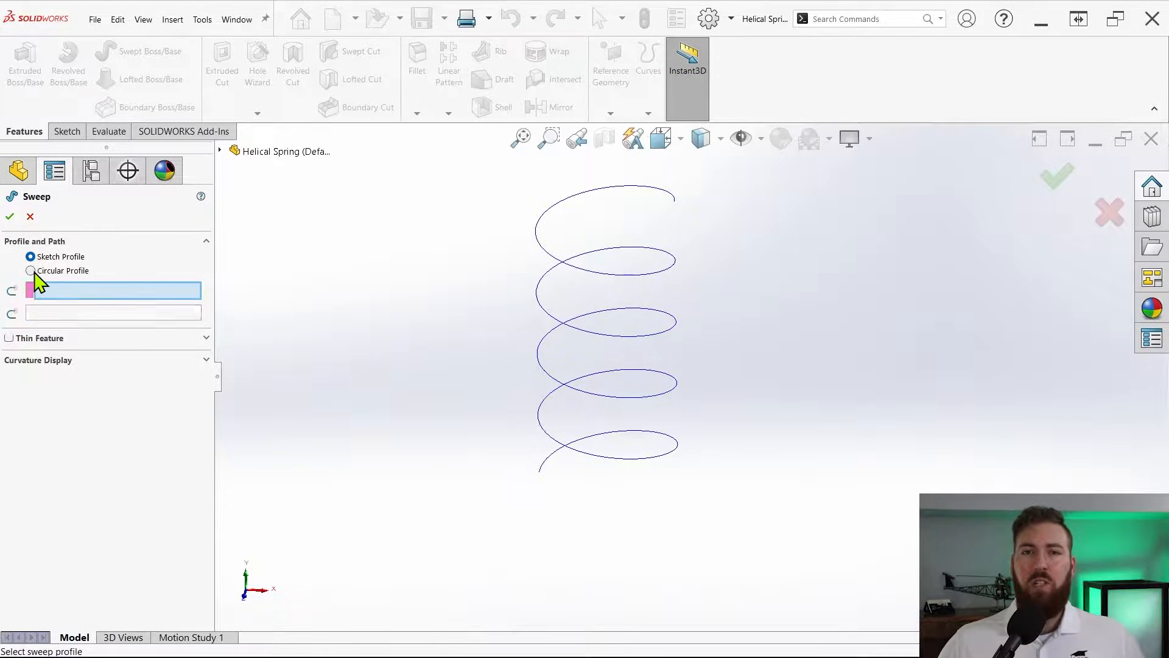
pyautogui.click(30, 270)
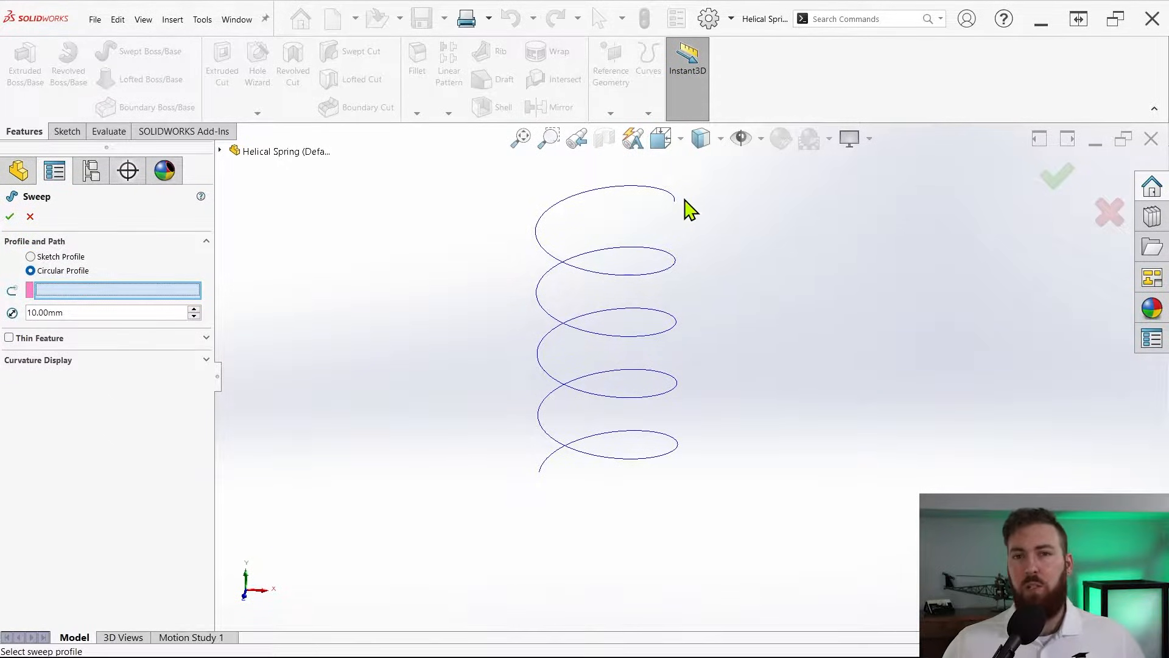
pyautogui.click(675, 201)
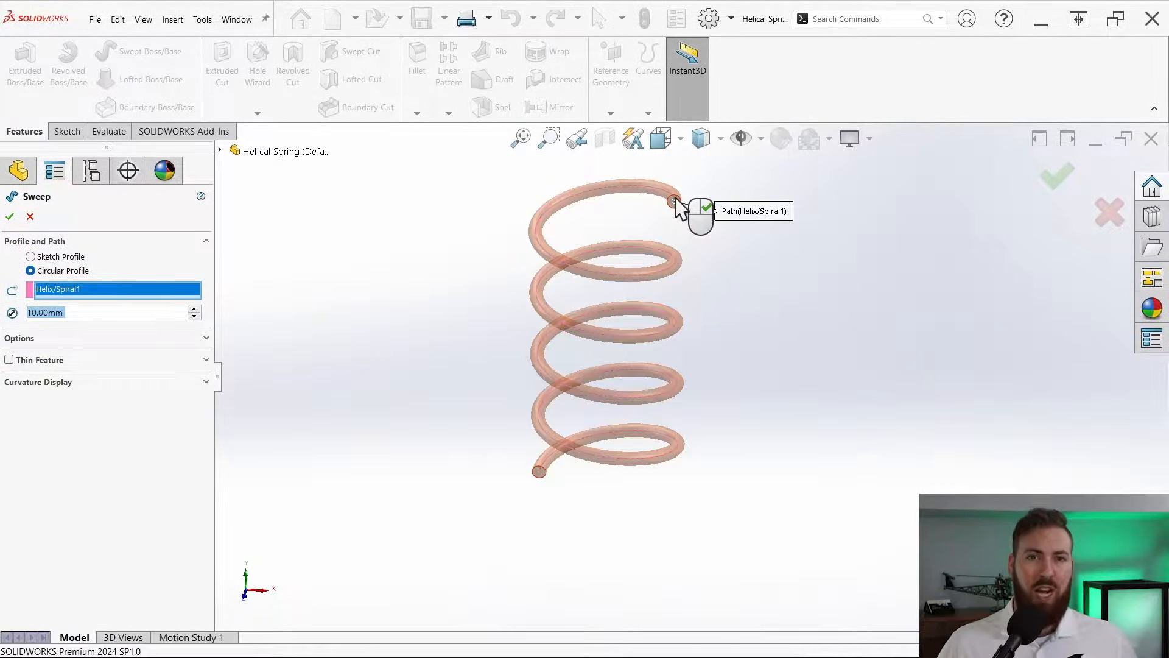
pyautogui.moveTo(108, 235)
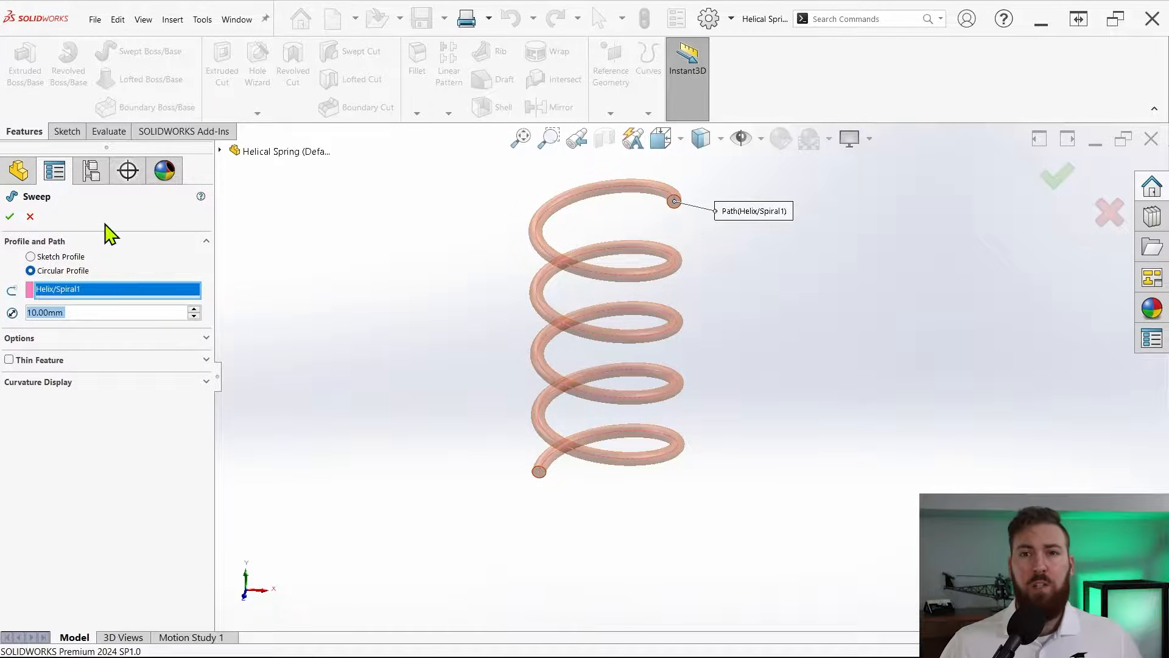
pyautogui.click(10, 216)
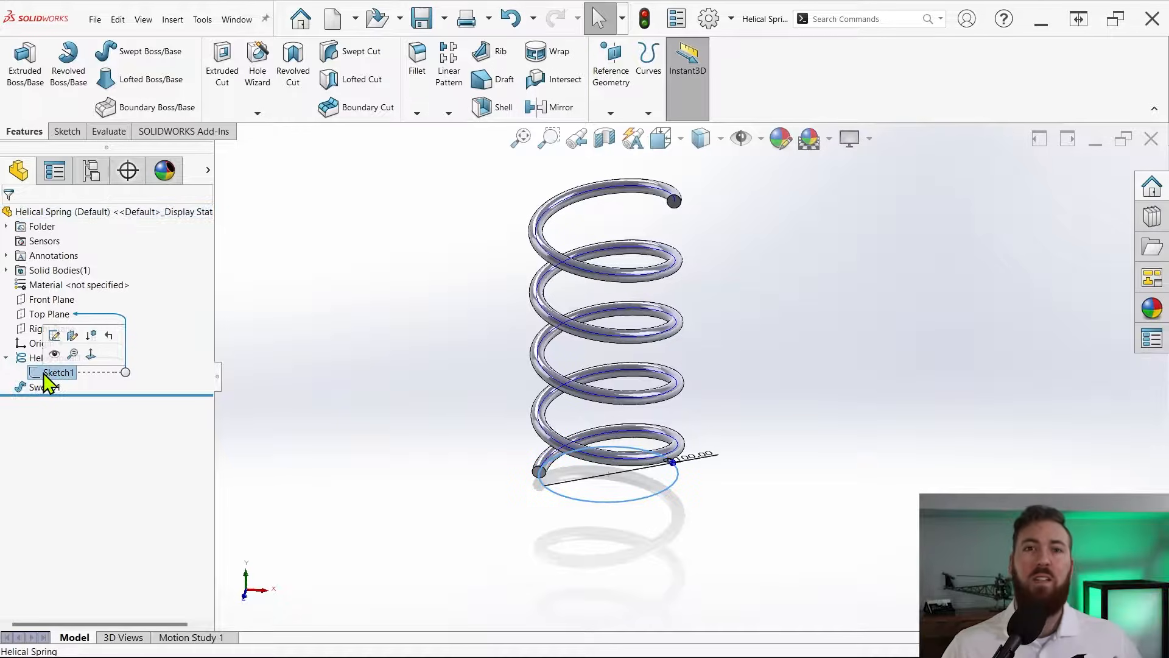
pyautogui.rightClick(22, 359)
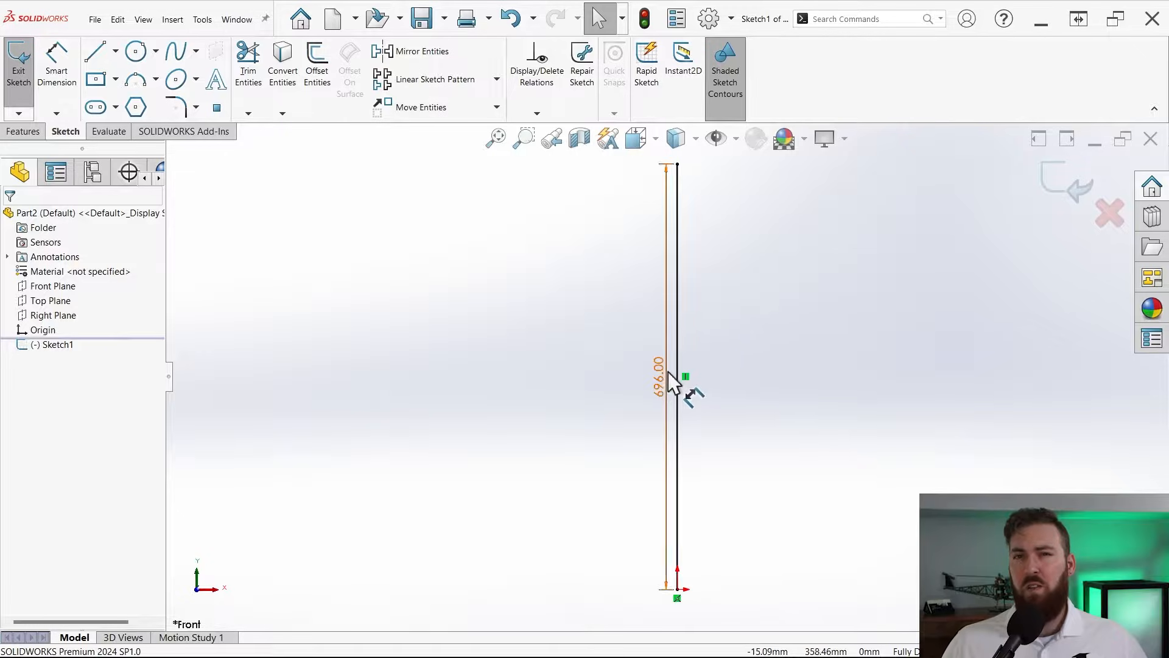
# - Exit the sketch holding the 696 mm vertical line
pyautogui.click(17, 63)
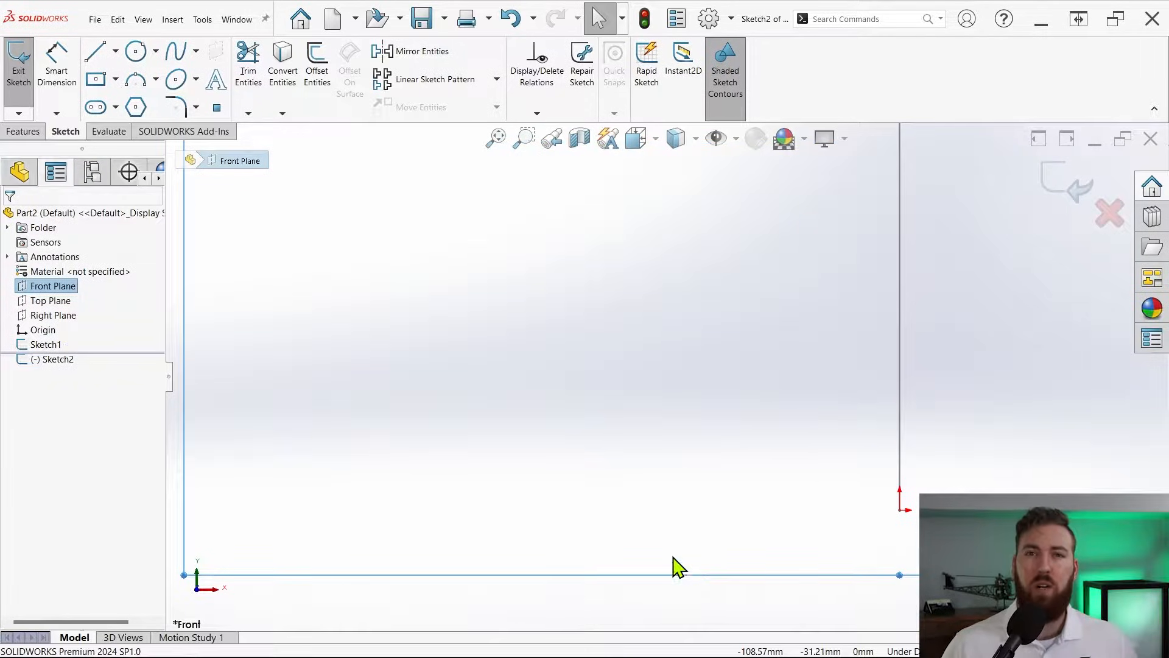
# - Draw a horizontal centerline from the line's end with a dimensioned circle at its tip
pyautogui.click(95, 51)
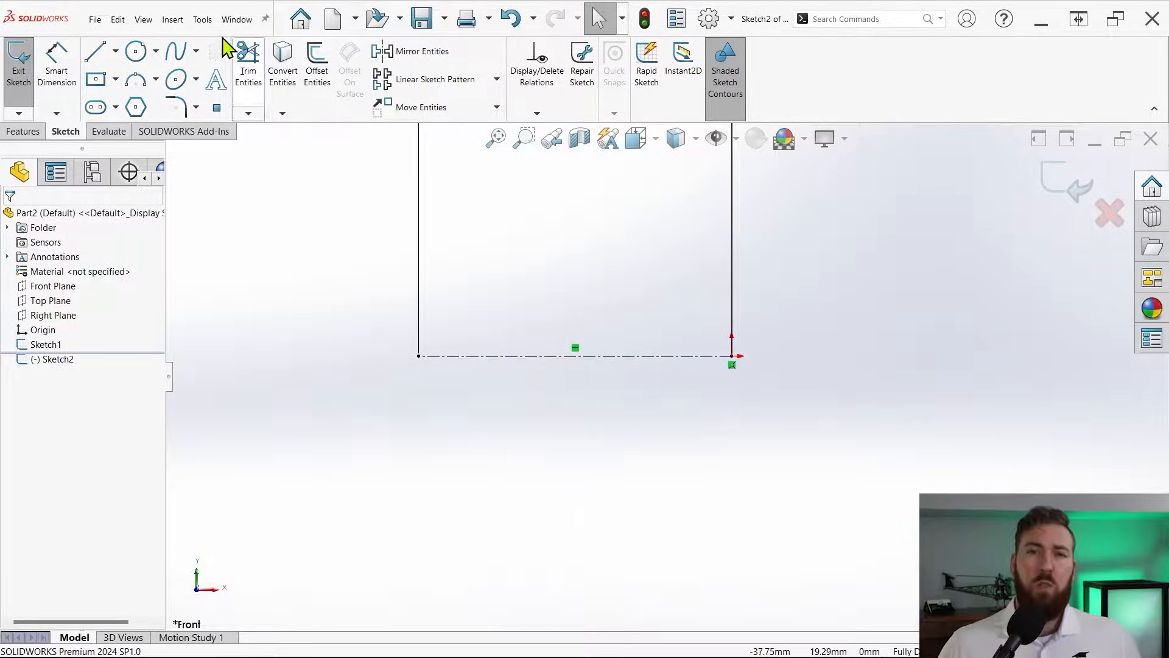
pyautogui.click(135, 50)
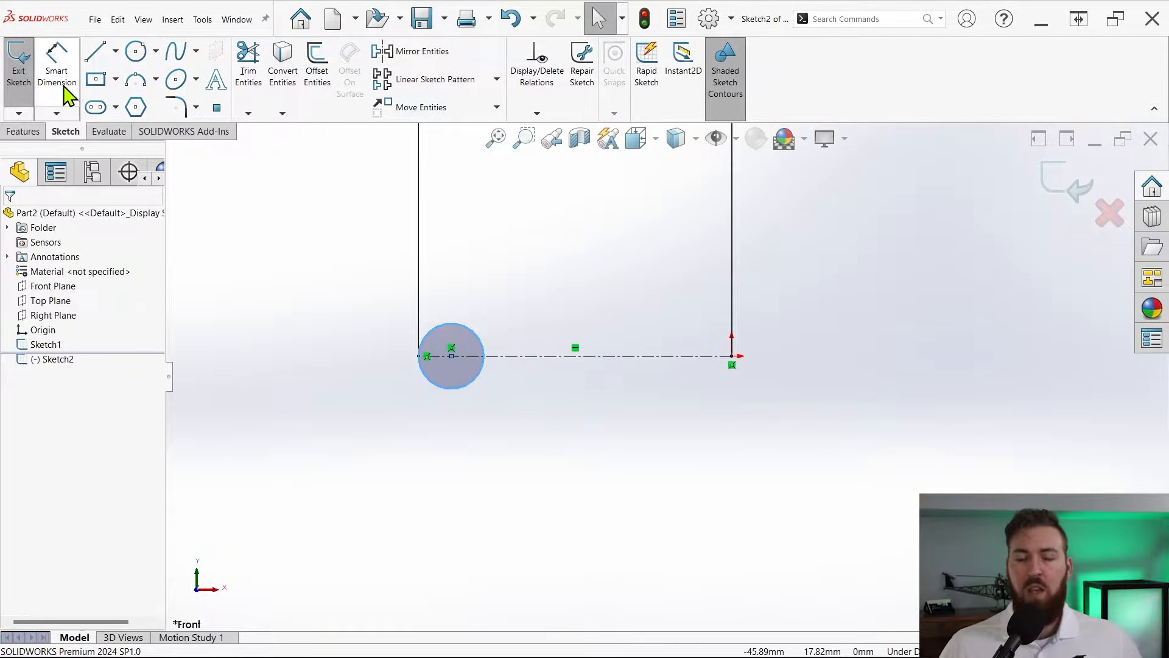
pyautogui.click(451, 355)
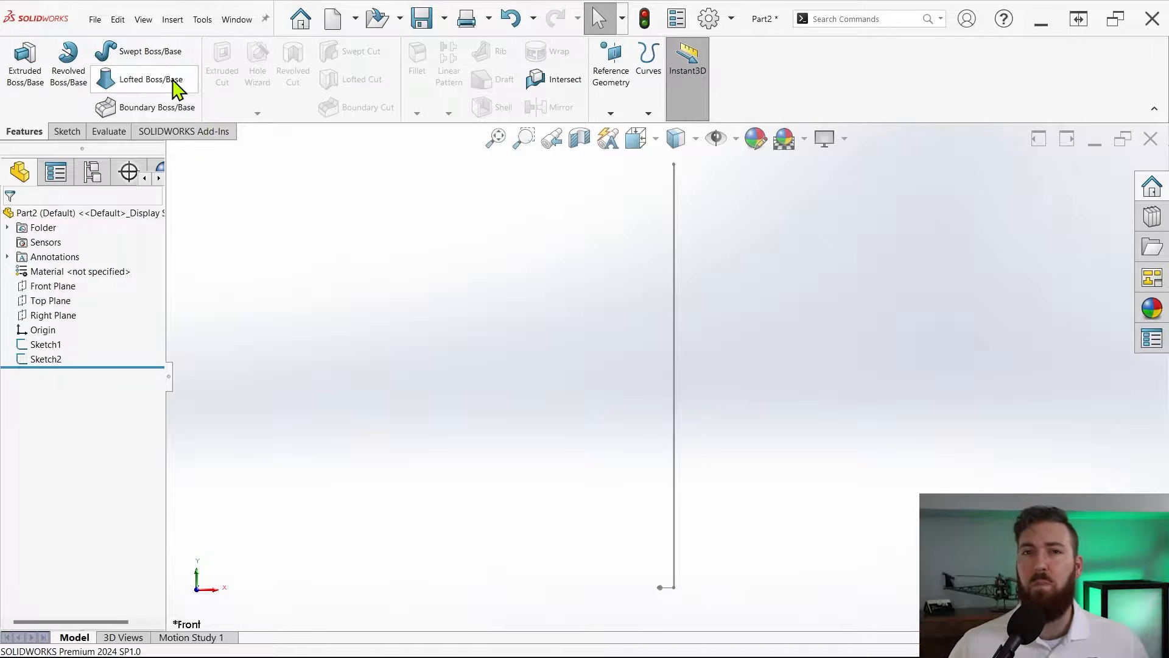
# - Start a sweep with the Sketch2 circle as profile and the Sketch1 line as path
pyautogui.click(154, 50)
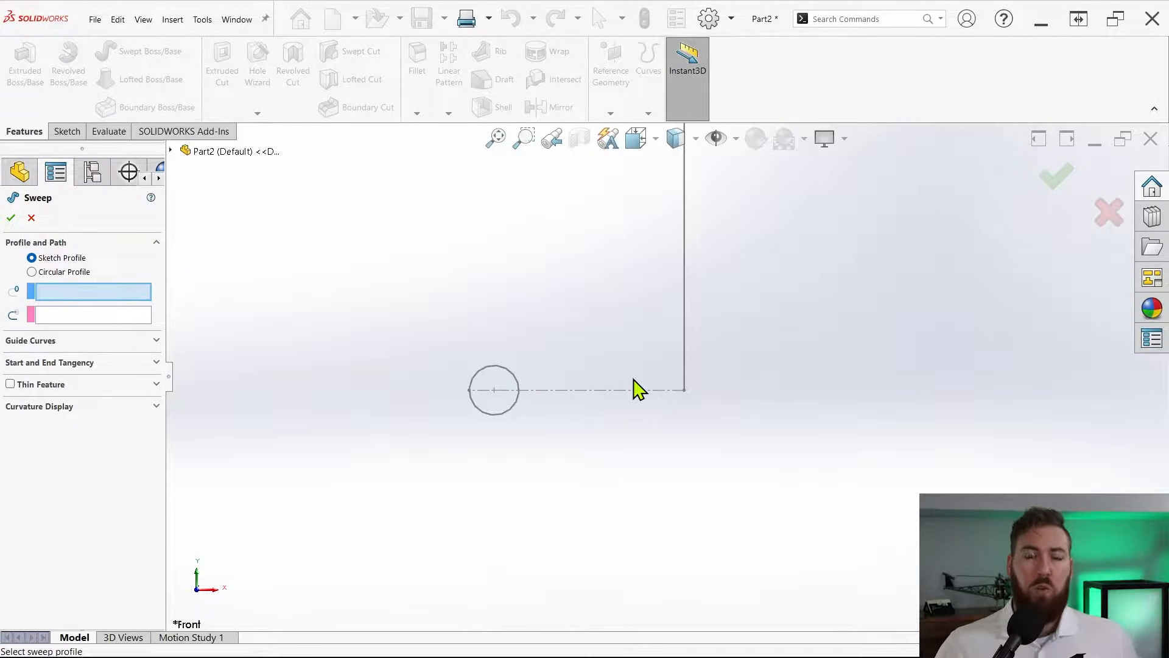
pyautogui.click(494, 389)
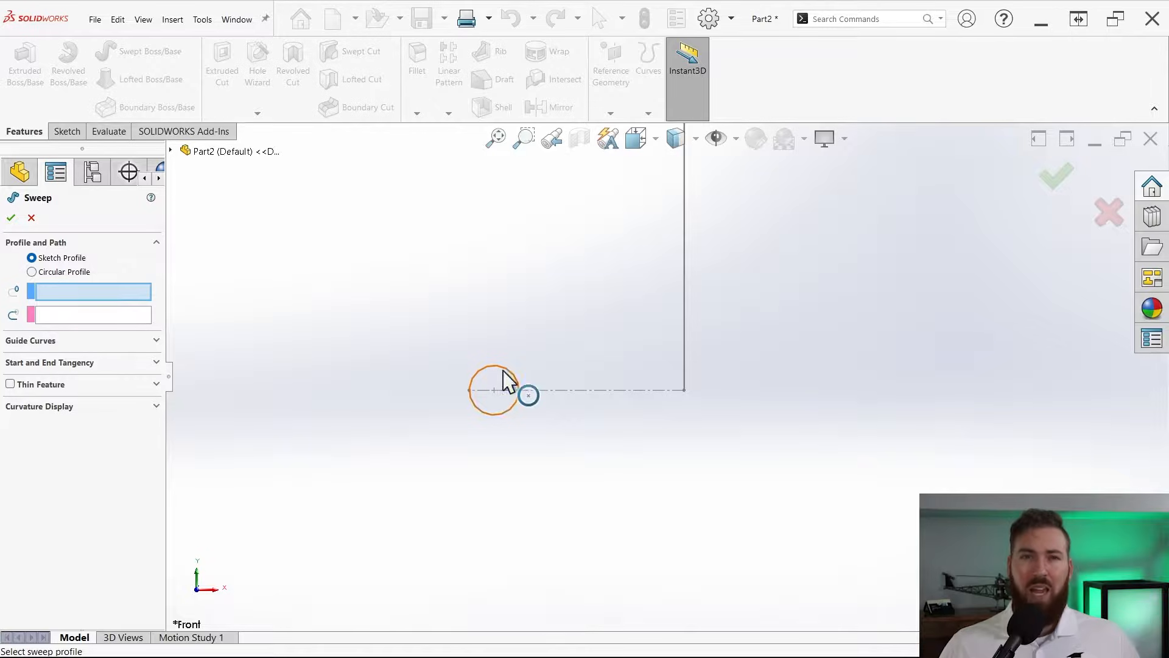
pyautogui.click(494, 392)
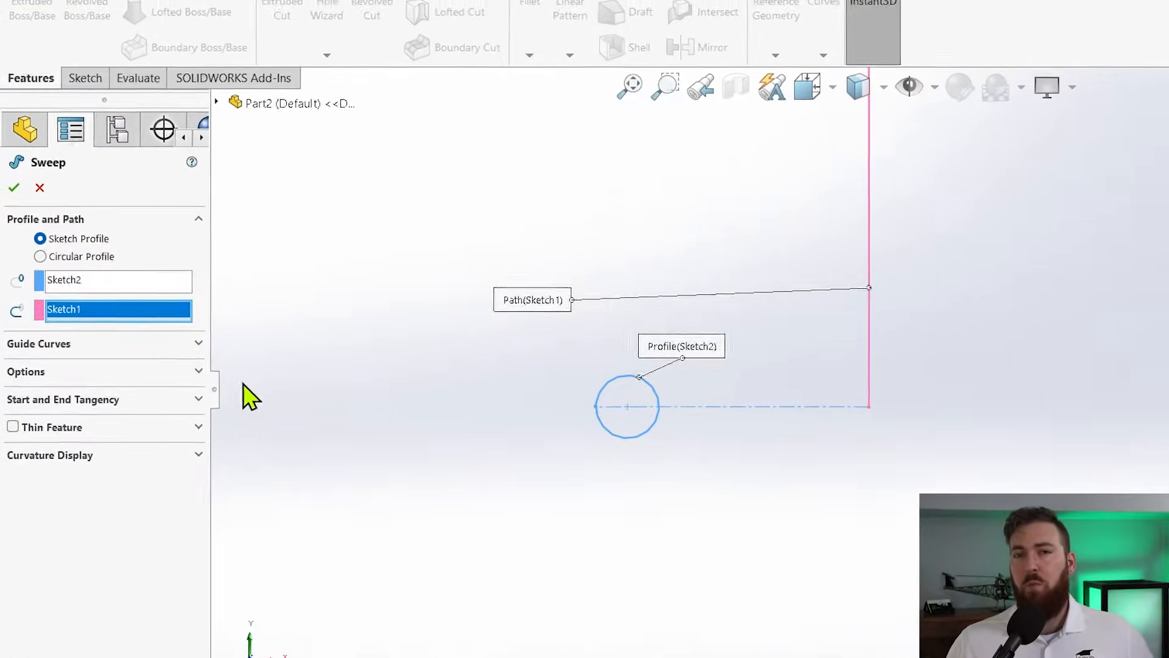
# - Specify a profile twist of 28 revolutions and accept the twisted sweep
pyautogui.click(27, 372)
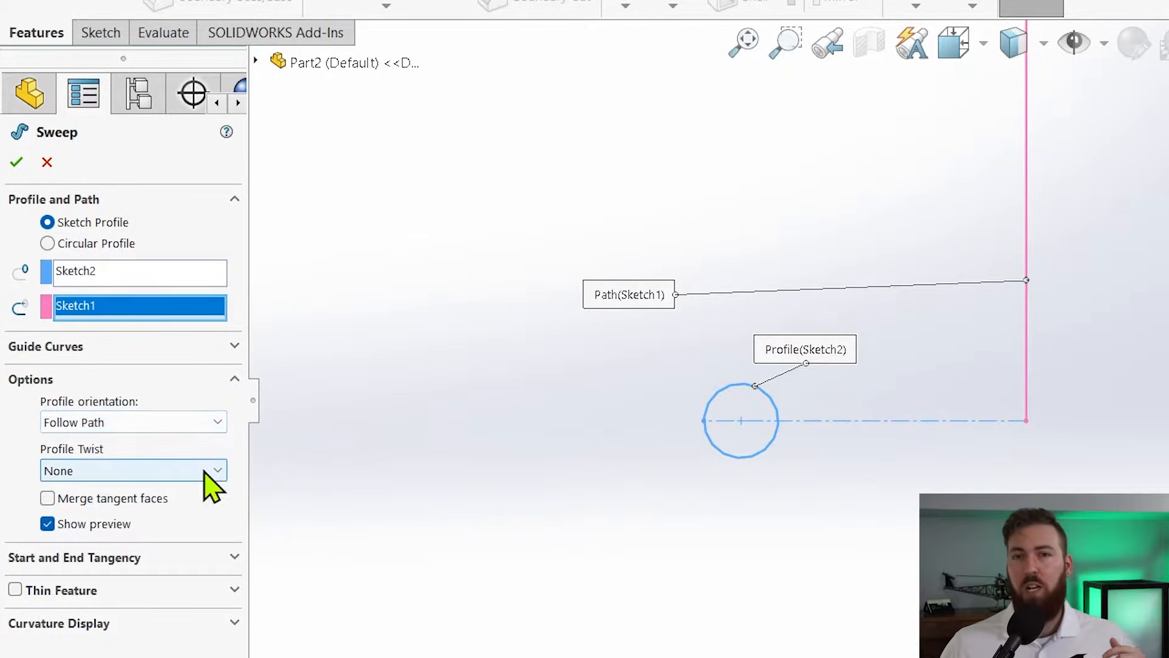
pyautogui.click(133, 470)
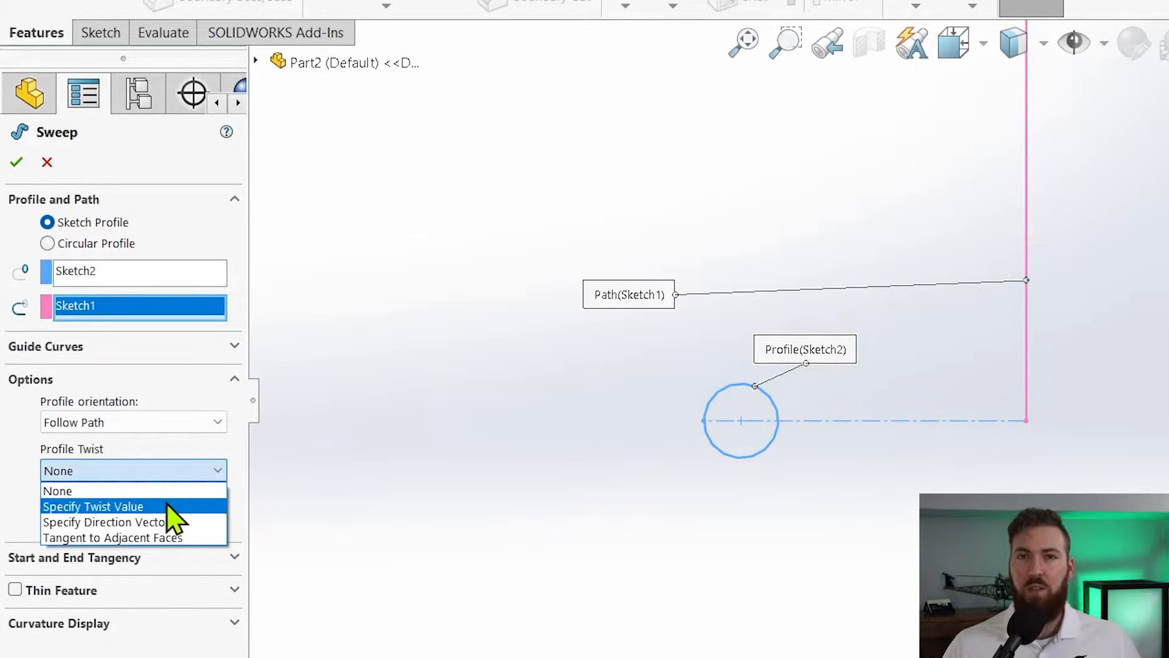
pyautogui.click(93, 506)
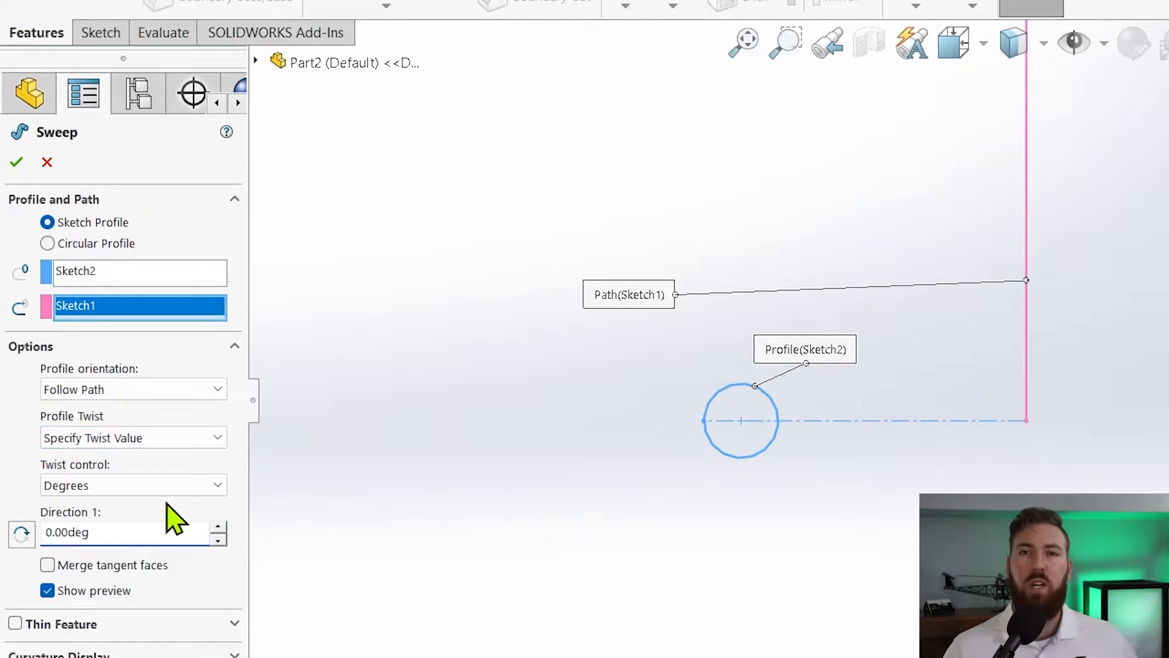
pyautogui.click(97, 532)
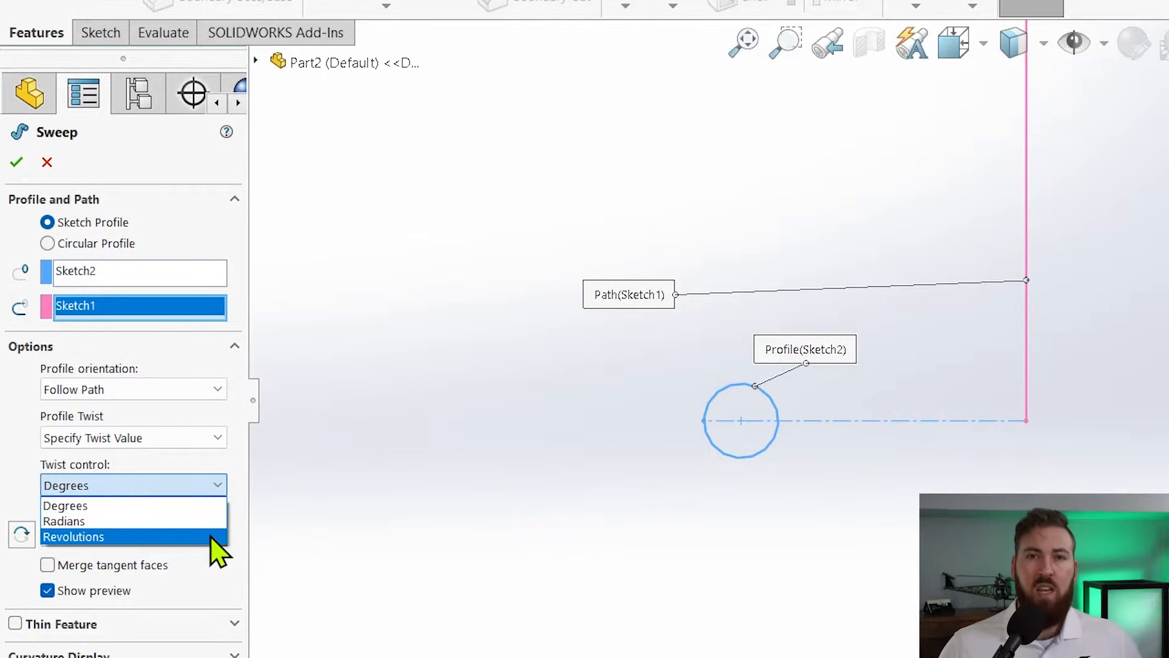
pyautogui.click(73, 536)
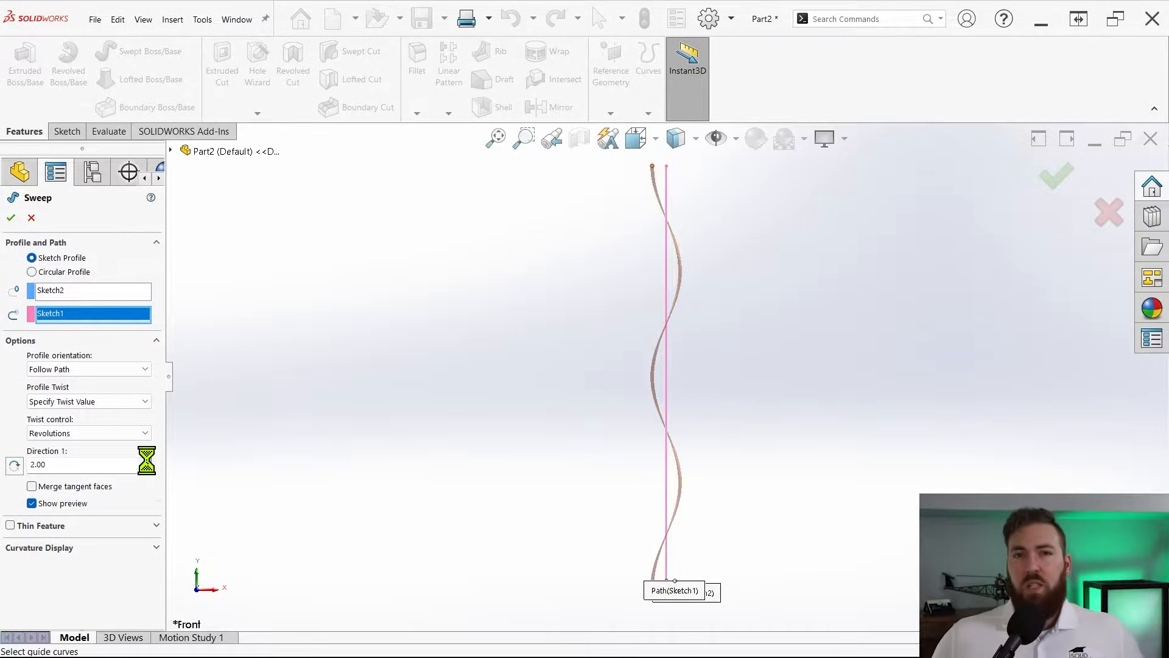
pyautogui.click(149, 461)
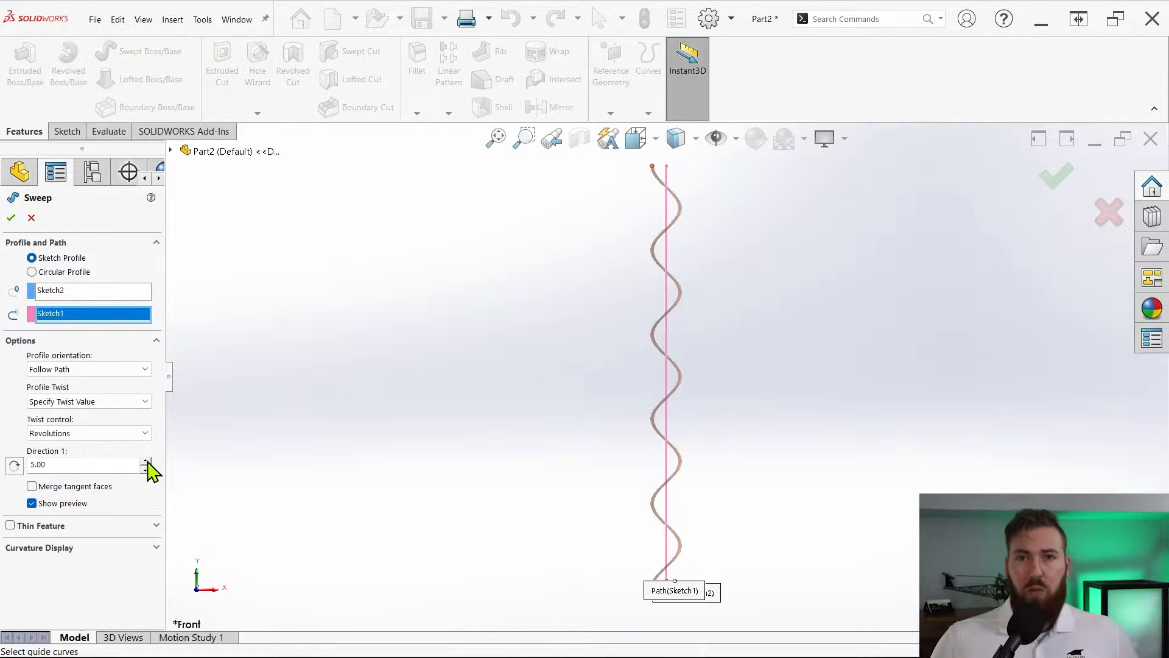
pyautogui.click(149, 459)
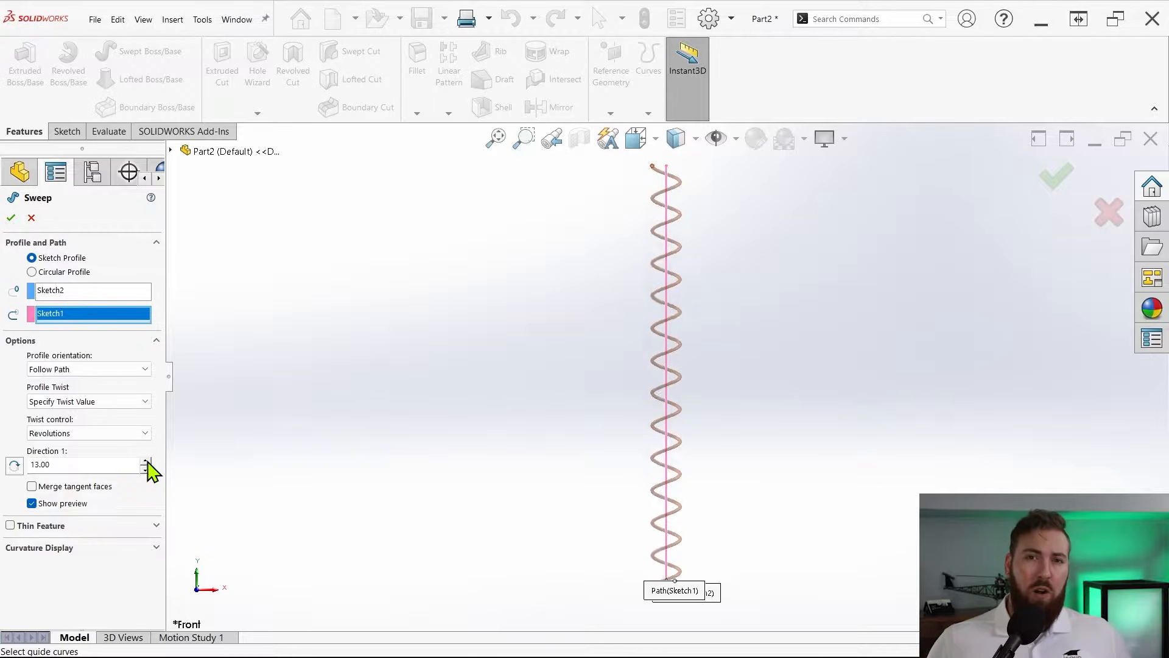
pyautogui.click(149, 460)
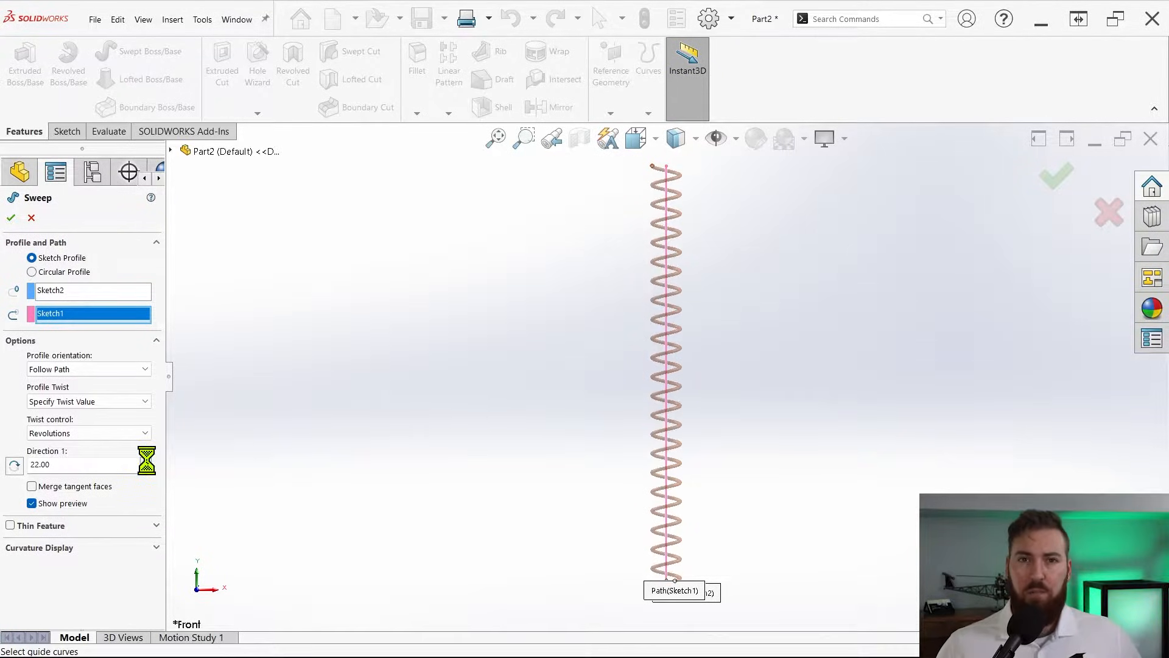
pyautogui.write('28.00')
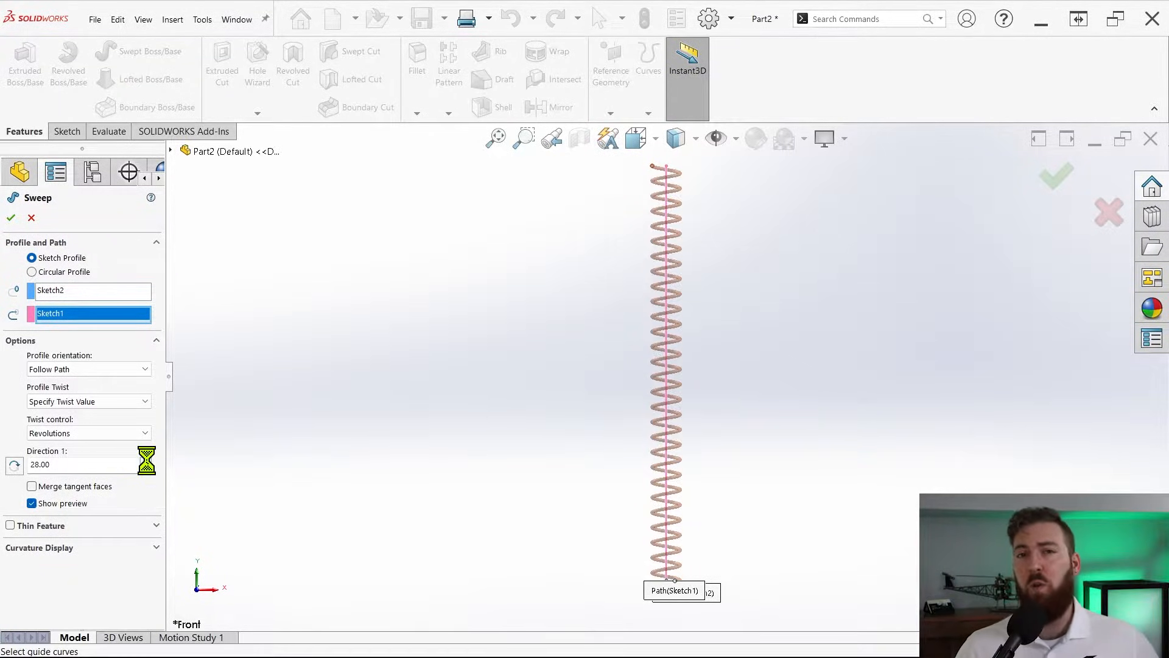
pyautogui.click(149, 460)
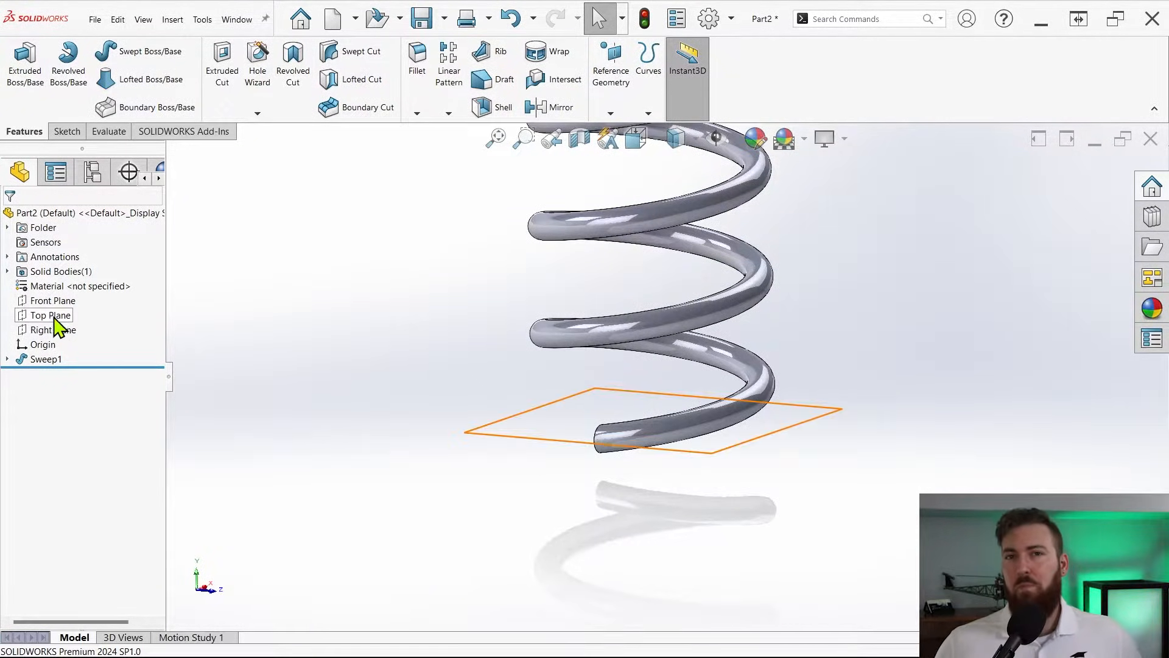
# - Find Cut With Surface through command search and cut the spring at the Top Plane
pyautogui.click(51, 315)
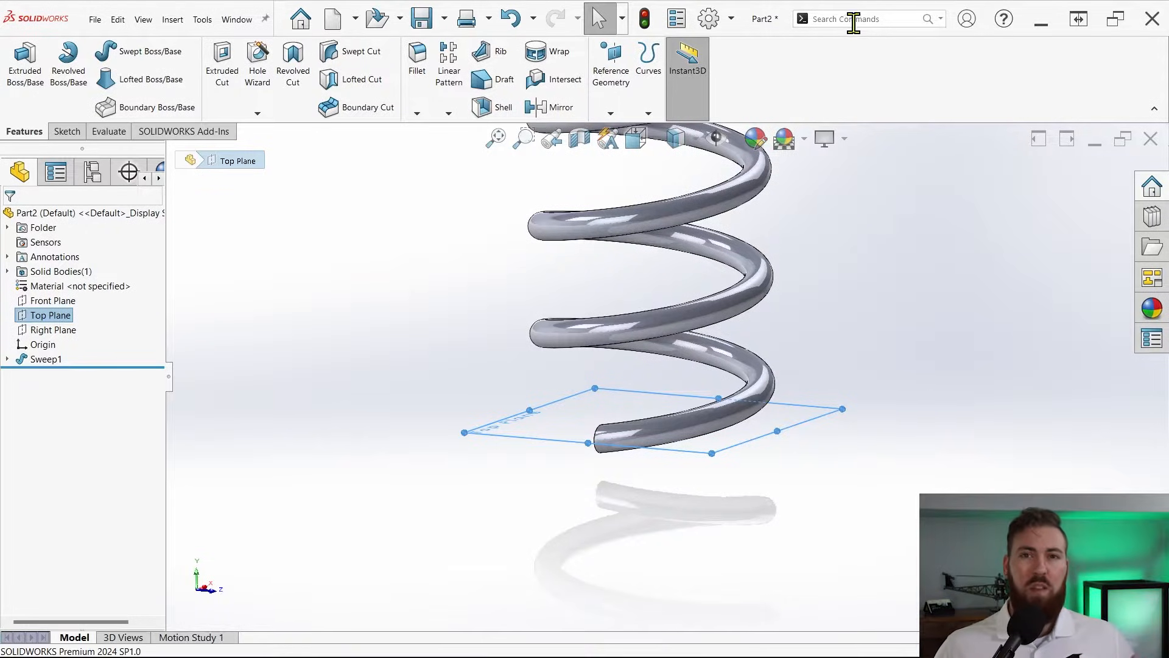
pyautogui.write('cut with')
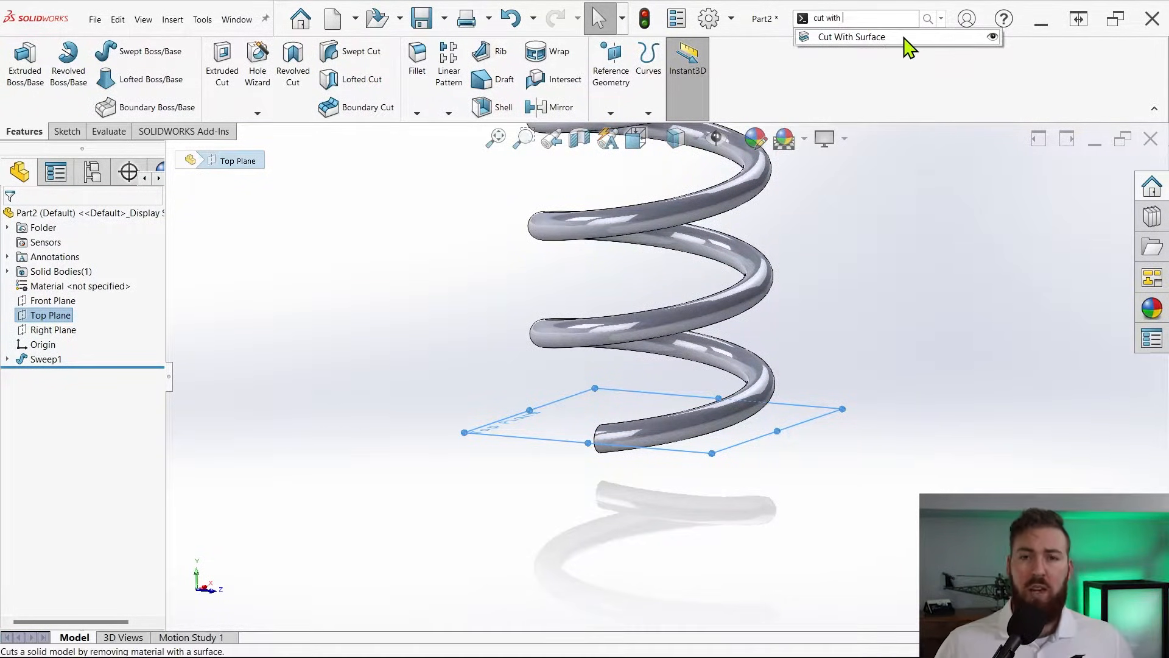
pyautogui.click(852, 37)
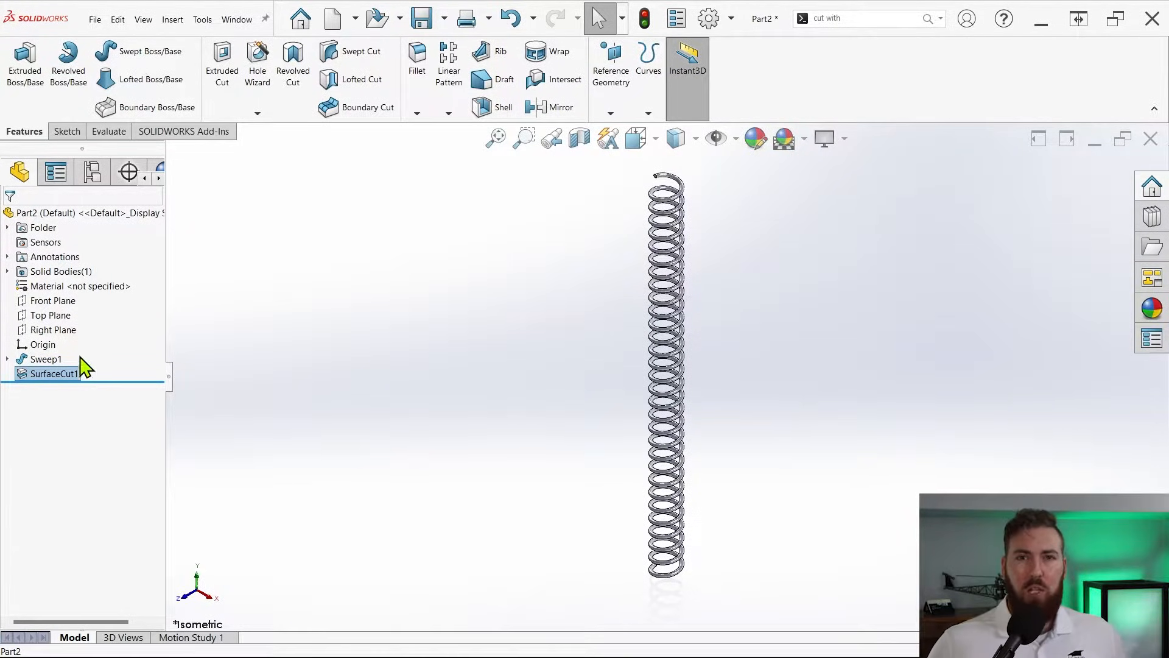
# - Create Plane1 parallel to Top Plane at the path's top point, then cut the spring with it
pyautogui.click(7, 358)
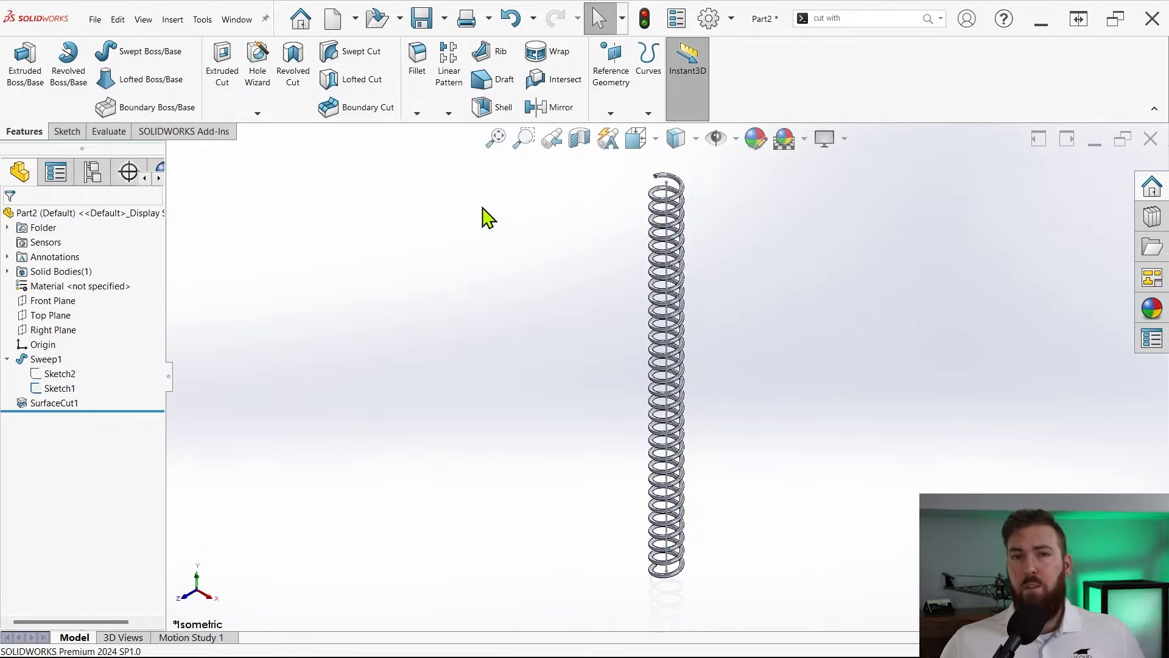
pyautogui.moveTo(627, 138)
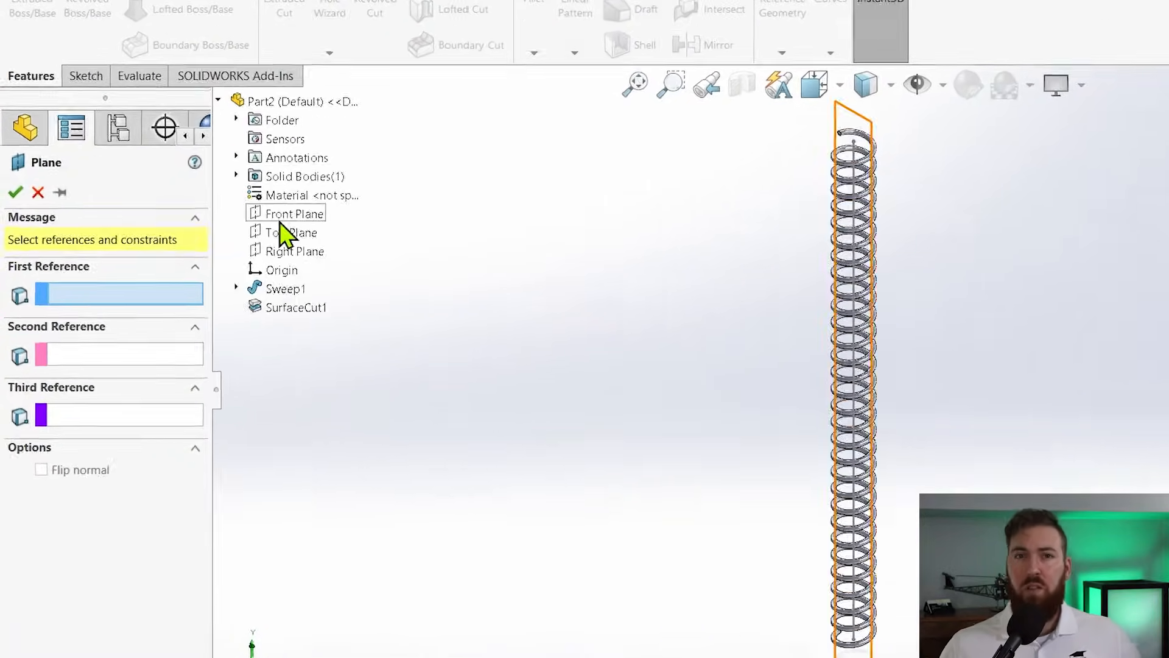
pyautogui.click(292, 232)
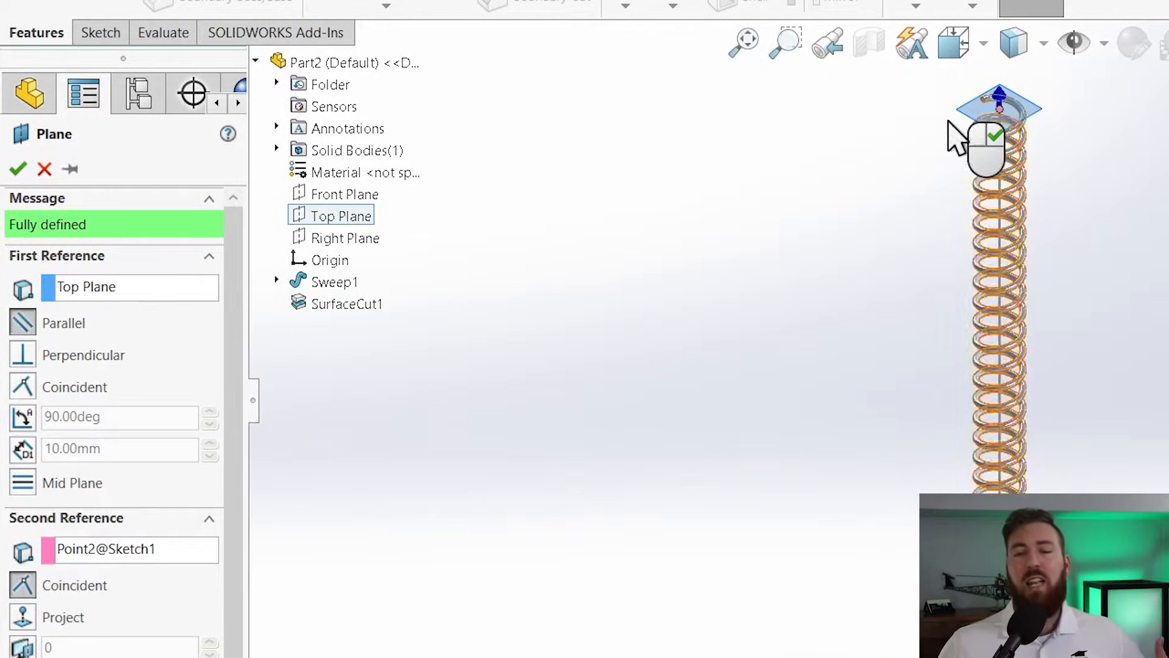
pyautogui.click(17, 169)
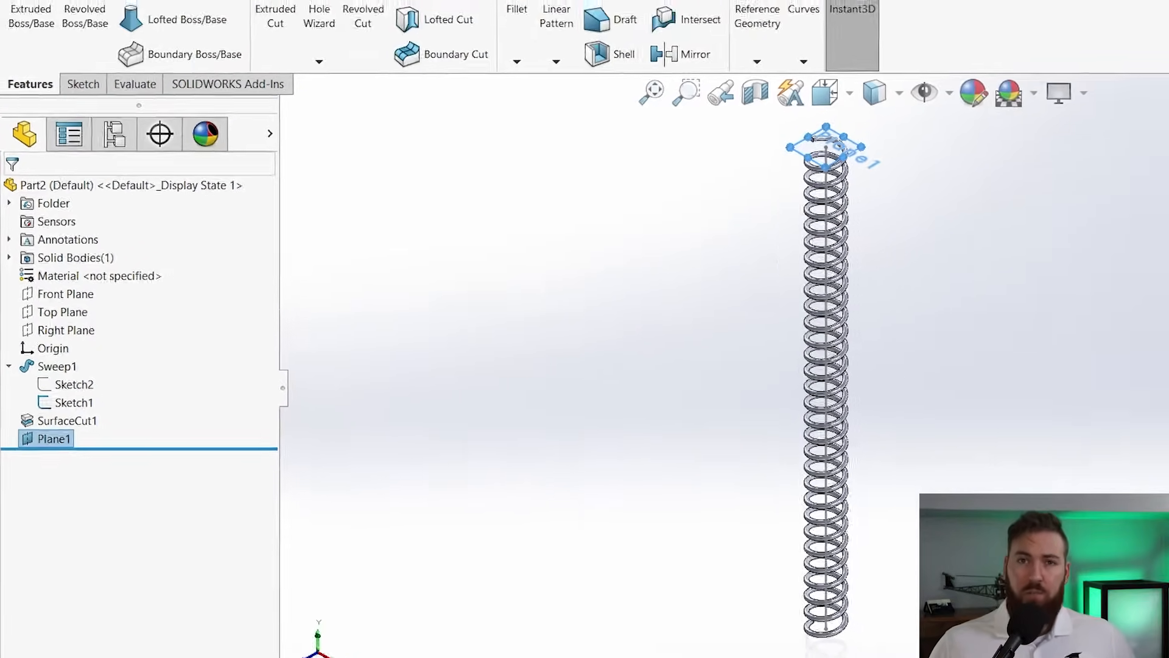
pyautogui.doubleClick(66, 420)
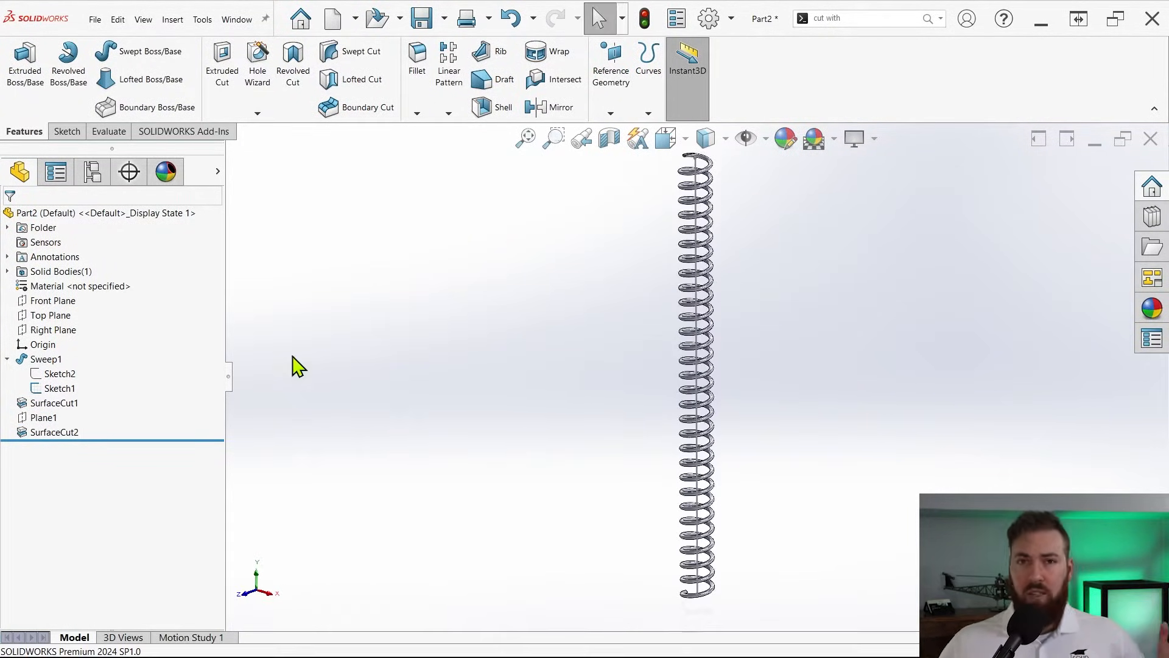
# - Drag Sketch1's length dimension with Instant3D from 696 to about 408 mm
pyautogui.click(62, 388)
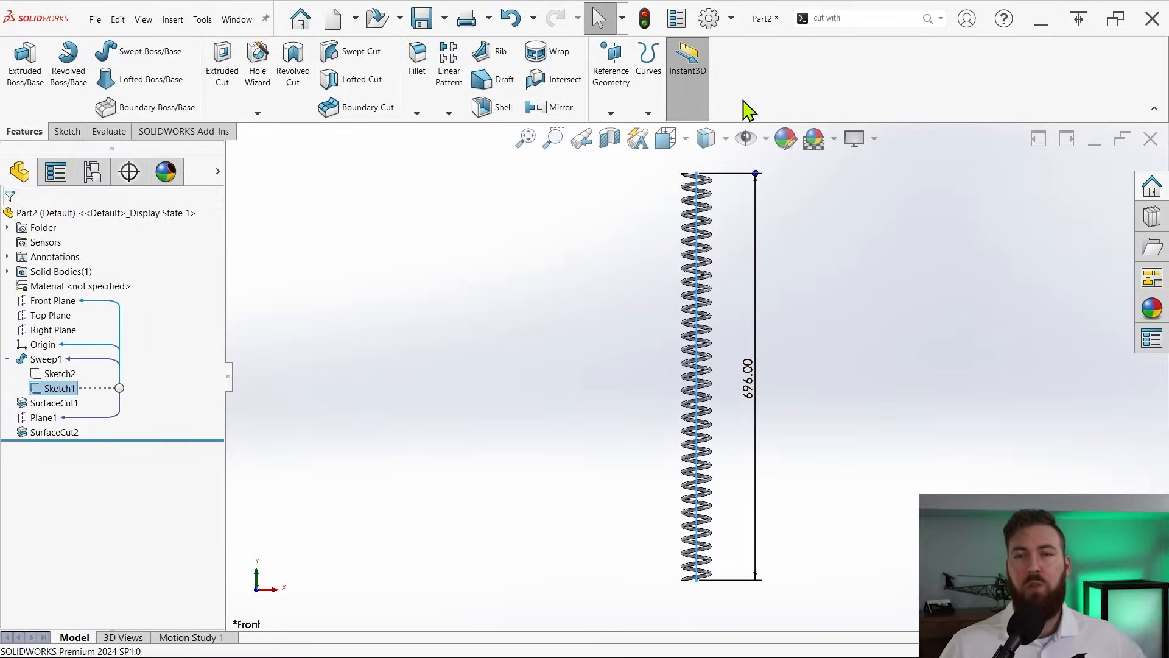
pyautogui.moveTo(754, 174); pyautogui.dragTo(753, 173)
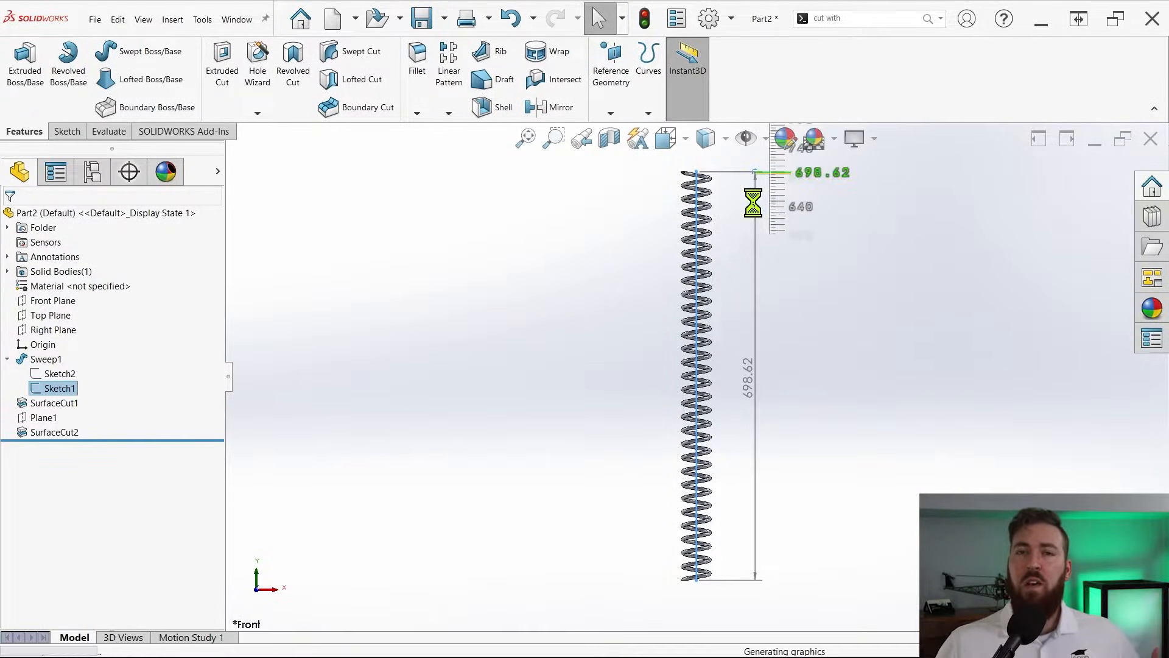
pyautogui.moveTo(753, 202); pyautogui.dragTo(753, 246)
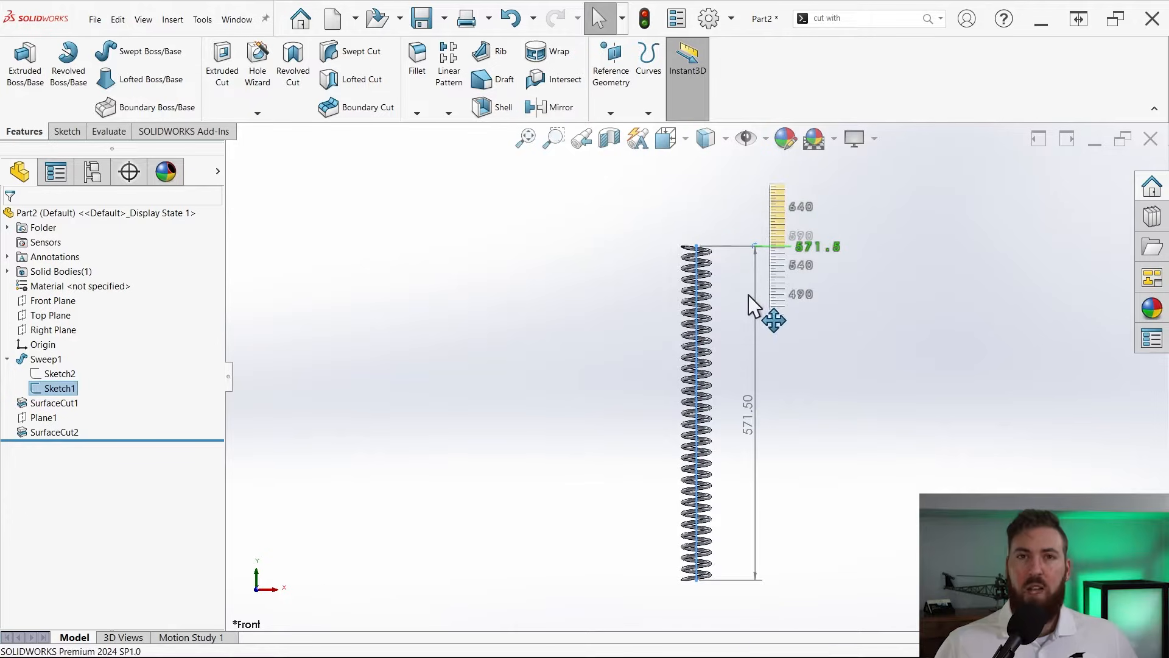
pyautogui.moveTo(774, 319); pyautogui.dragTo(774, 398)
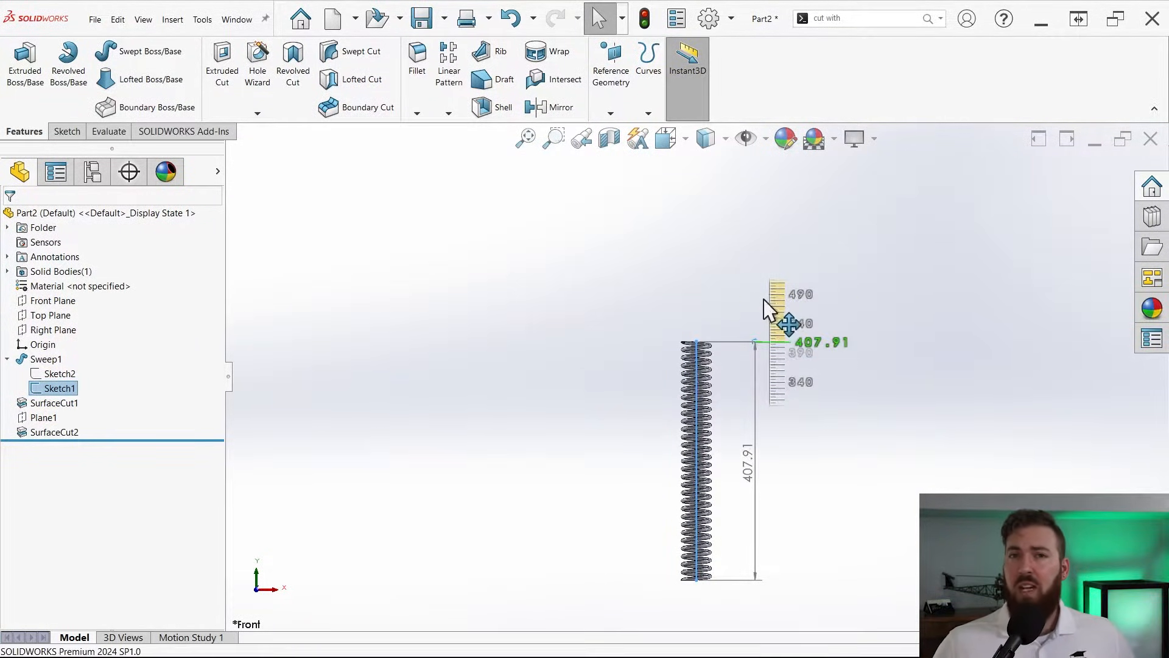
pyautogui.moveTo(787, 323); pyautogui.dragTo(787, 293)
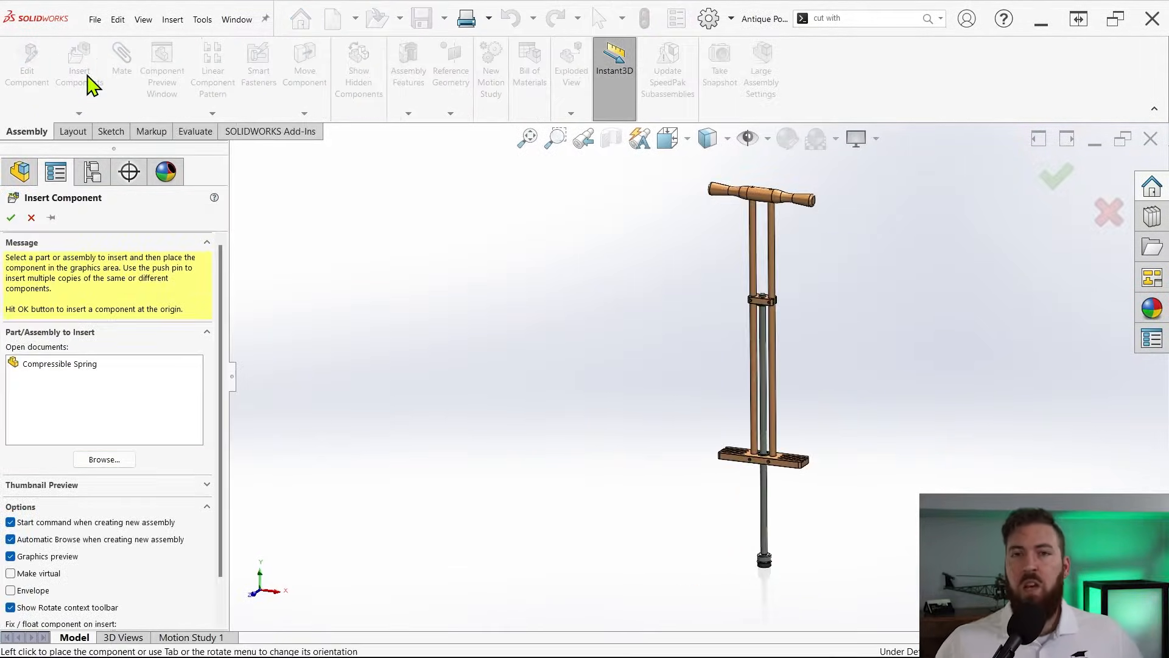
# - Place the Compressible Spring, mate it onto the center post, and open its path sketch for editing
pyautogui.click(60, 363)
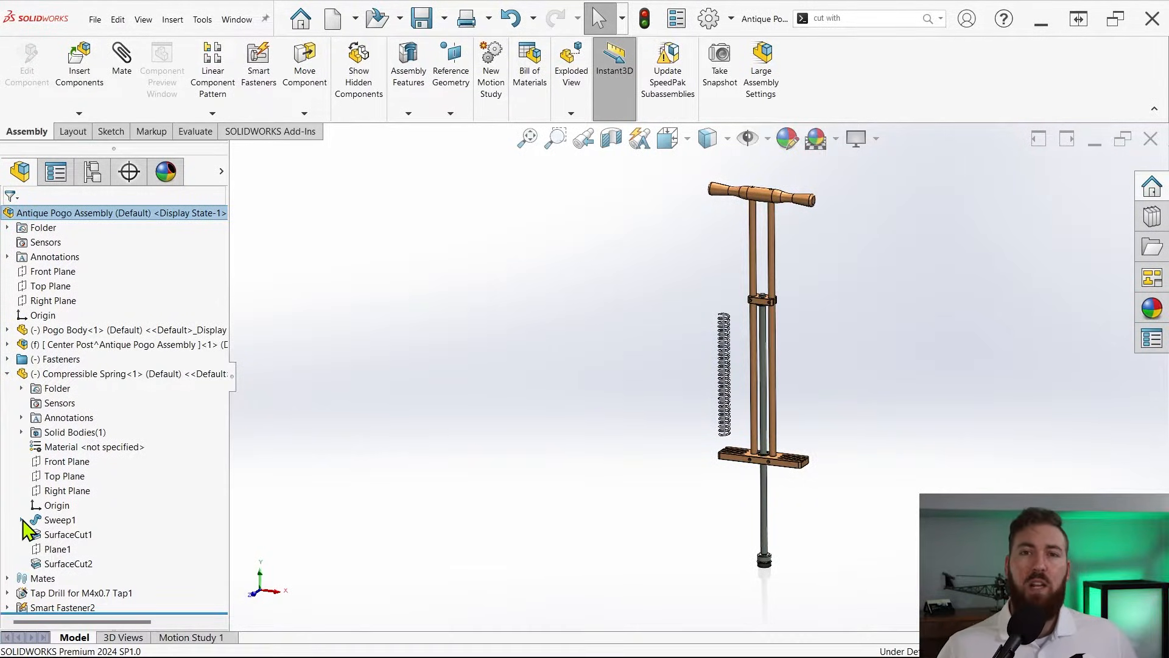
pyautogui.click(20, 519)
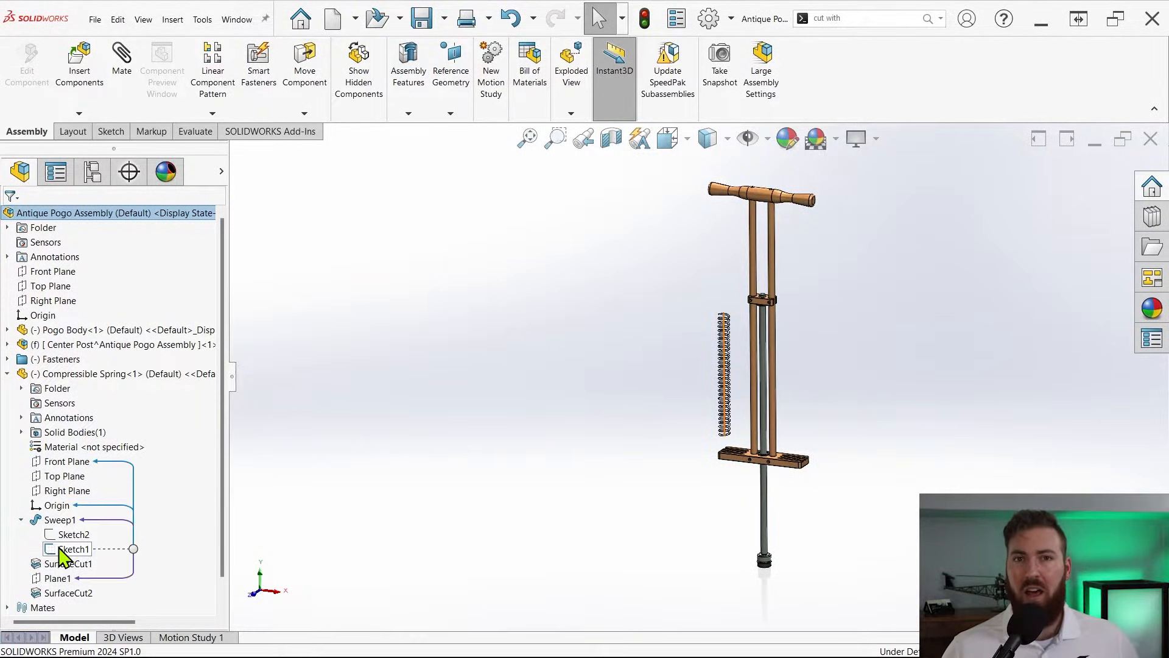
pyautogui.rightClick(73, 548)
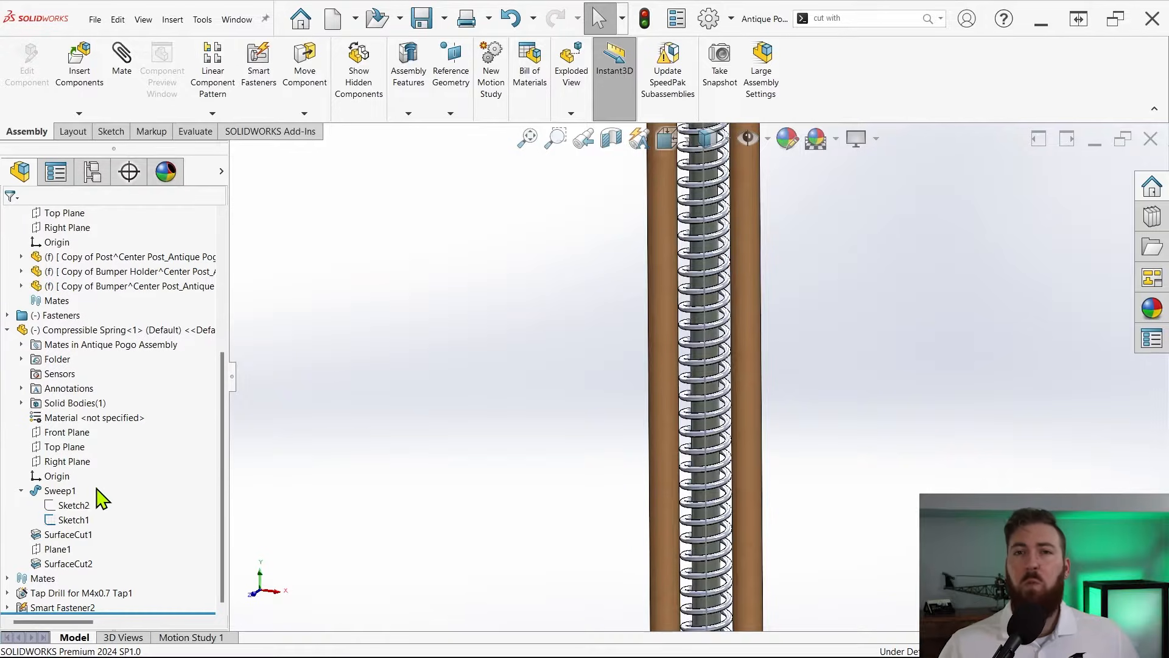
pyautogui.rightClick(112, 402)
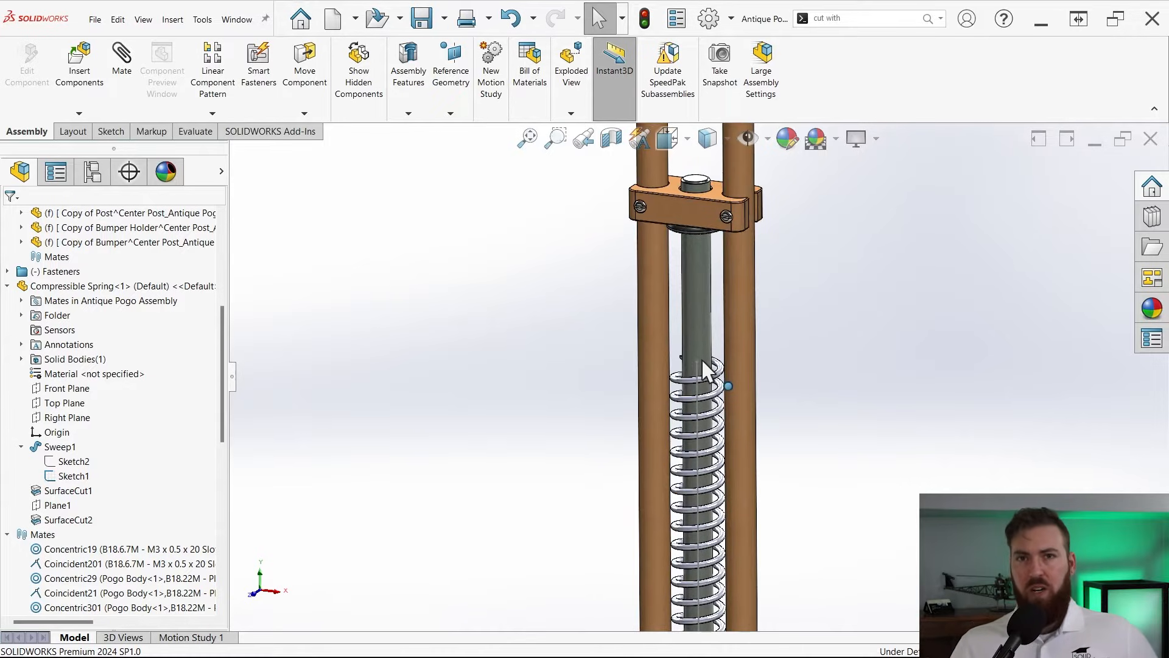
pyautogui.click(698, 365)
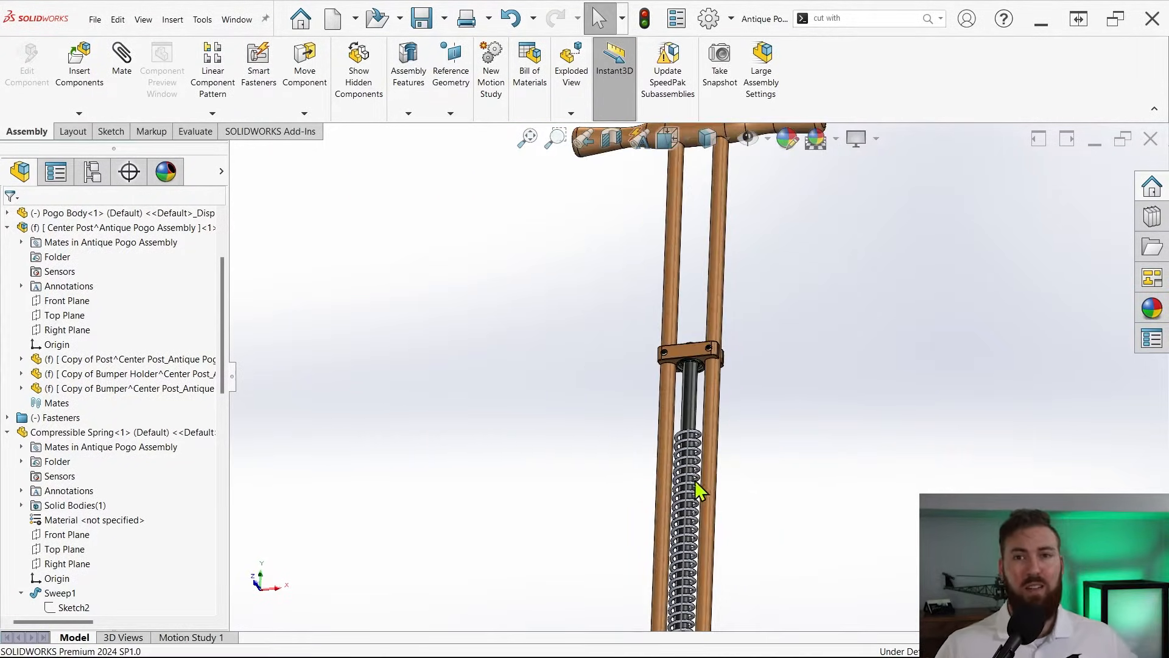
pyautogui.click(688, 466)
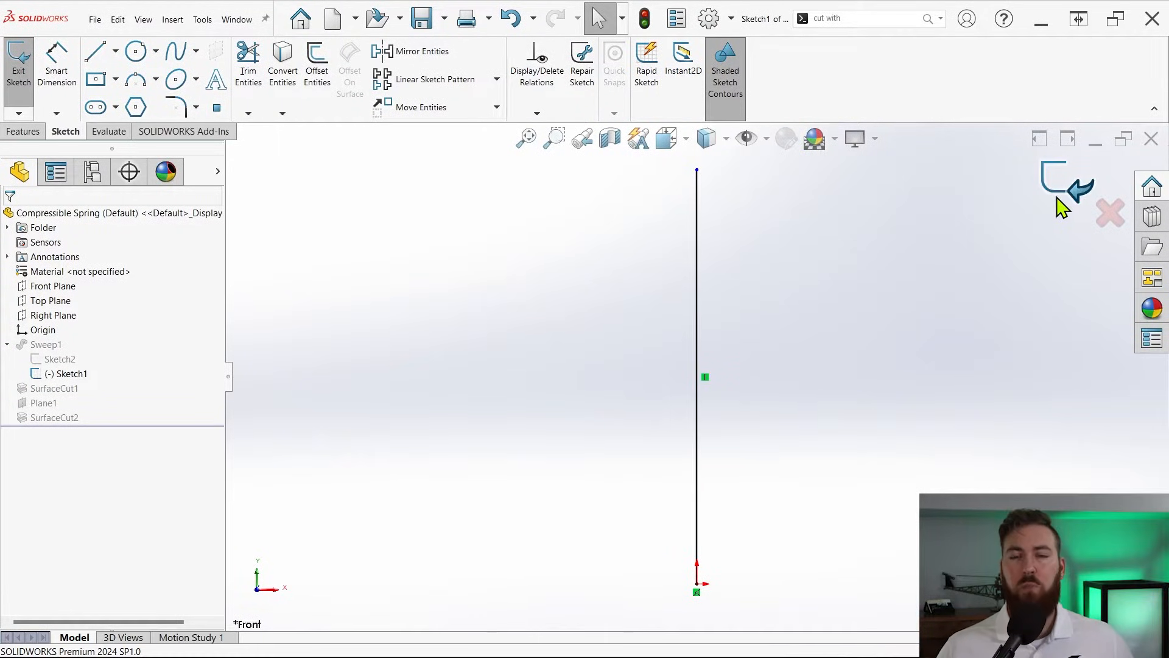
# - Exit the standalone Sketch1 edit to return to the pogo stick assembly
pyautogui.click(18, 63)
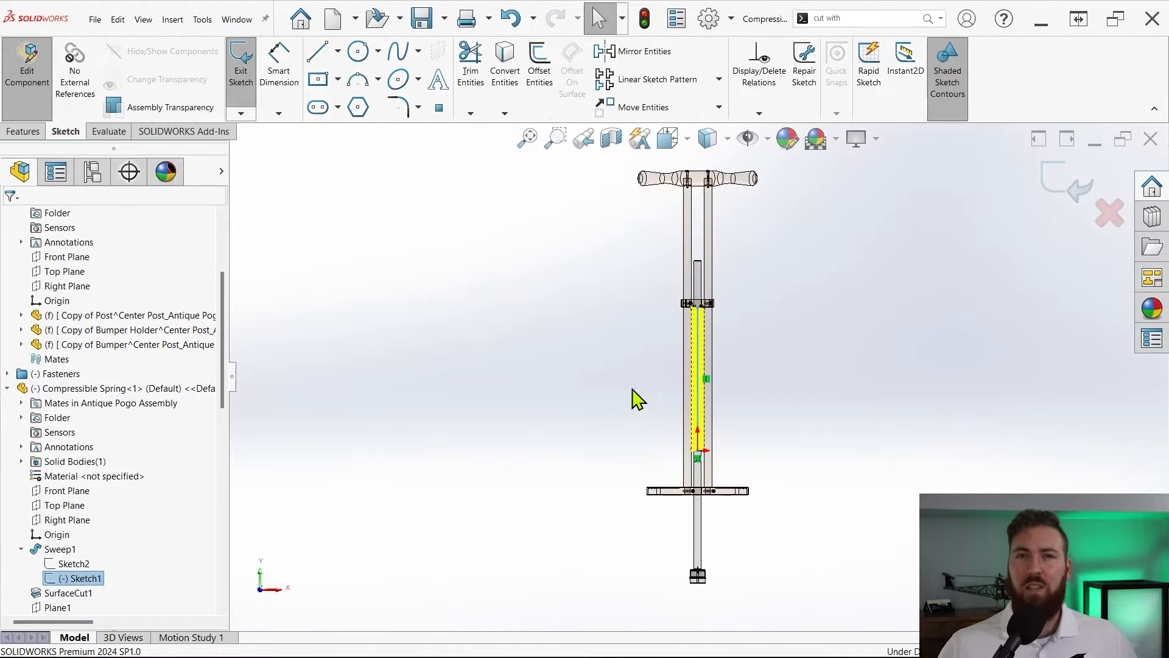
# - Constrain the path line's top endpoint to the bumper holder edge and close the sketch
pyautogui.click(697, 352)
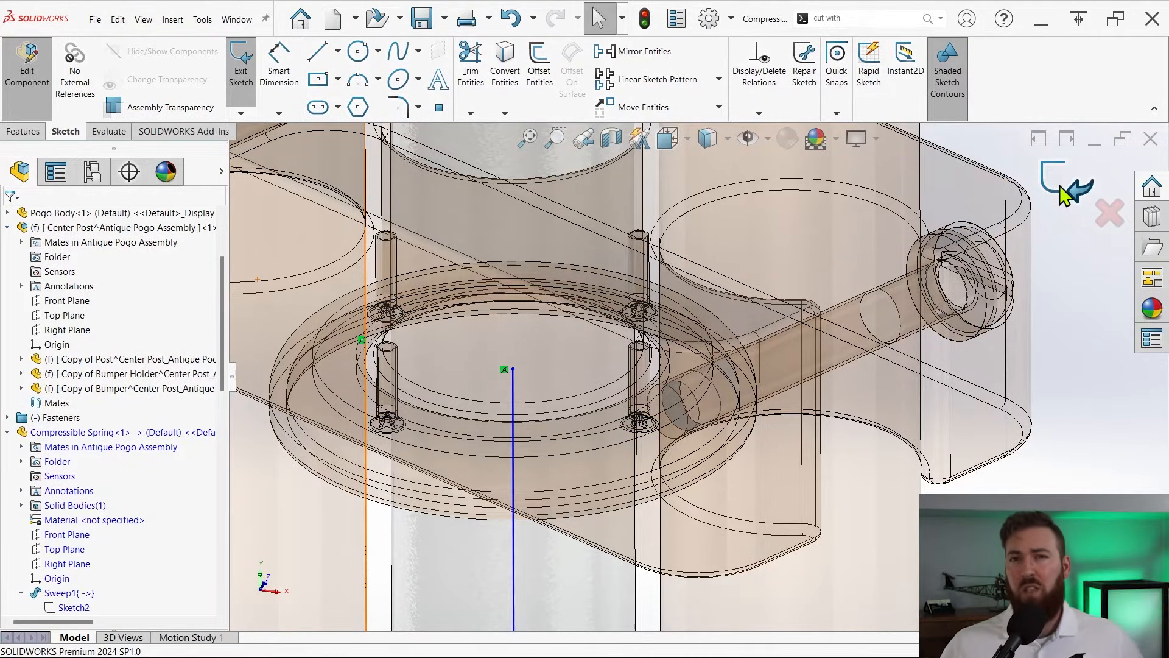
pyautogui.click(240, 67)
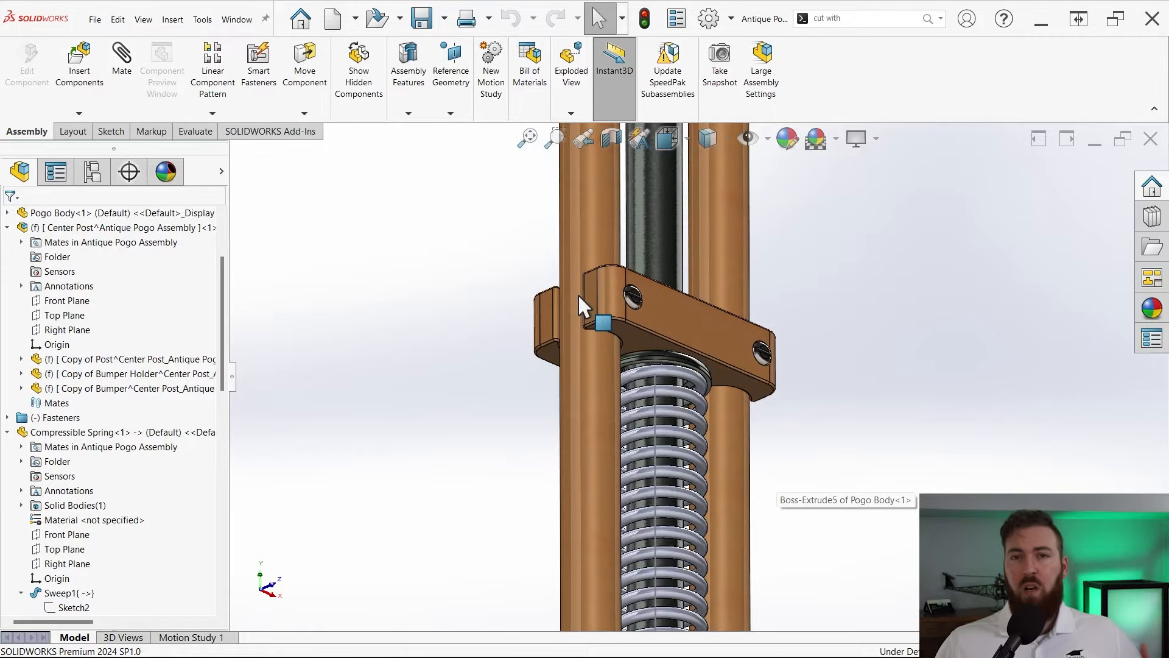
pyautogui.click(592, 306)
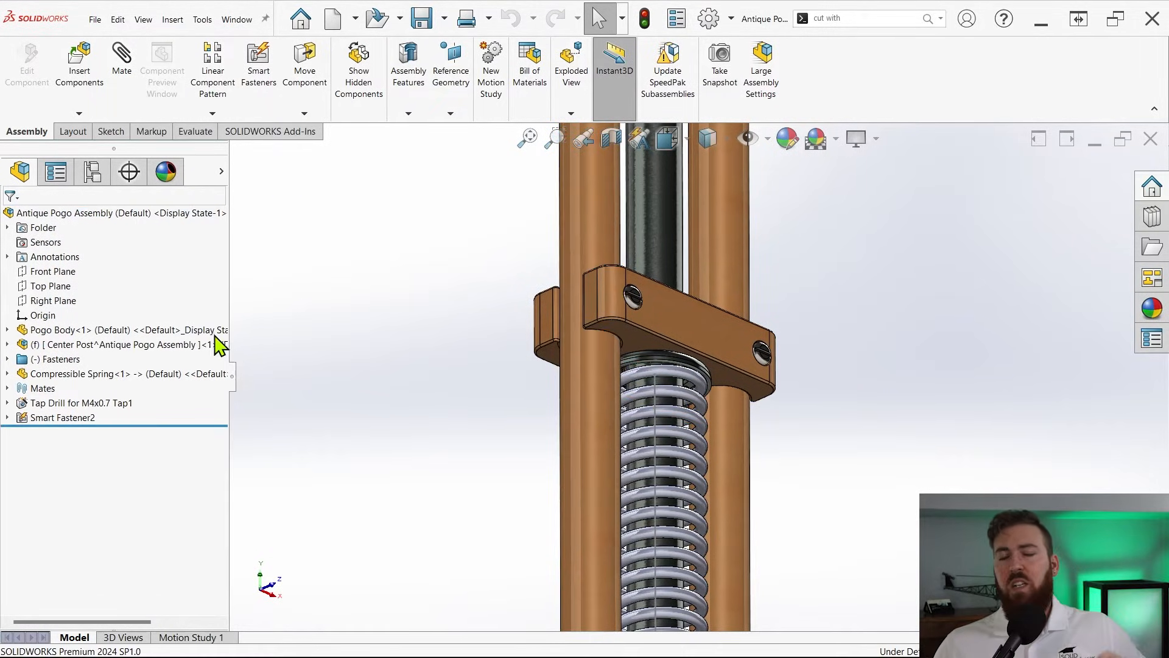
pyautogui.click(7, 388)
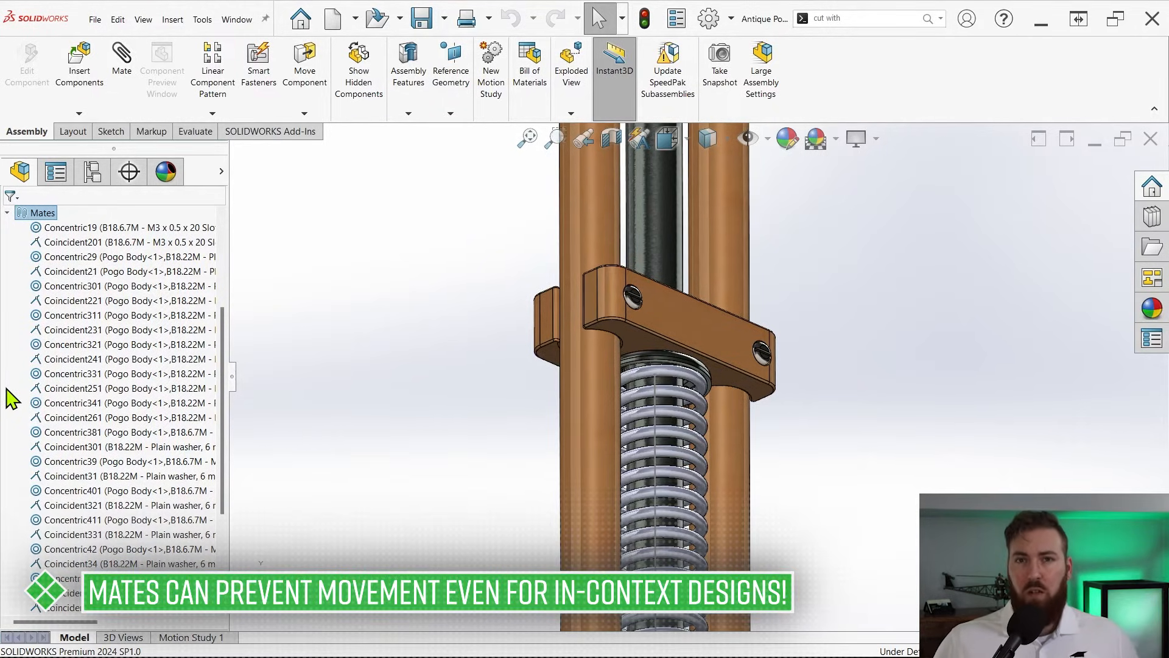
pyautogui.scroll(-3)
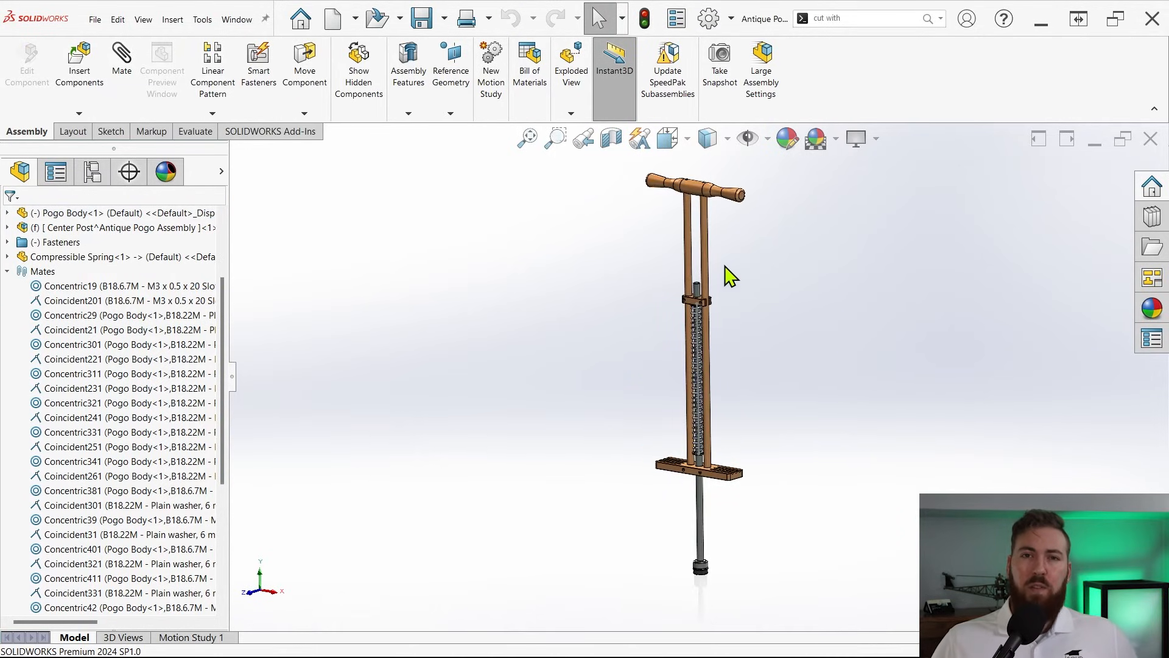
pyautogui.click(704, 373)
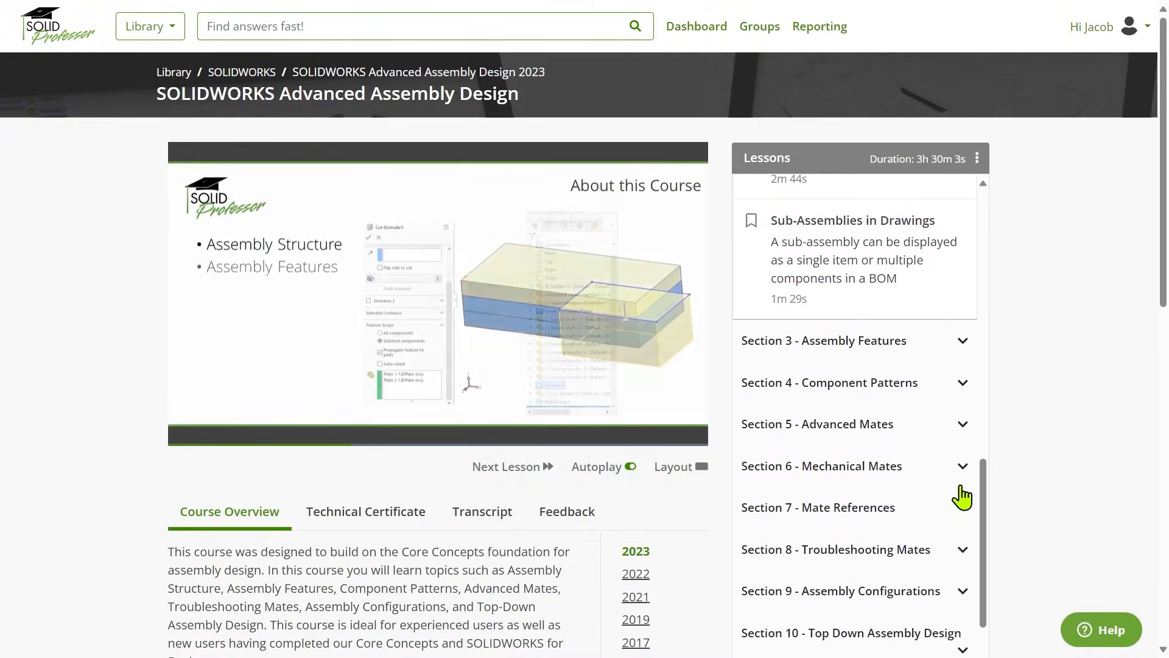
# - Scroll the Lessons panel down to Section 10 – Top Down Assembly Design
pyautogui.scroll(-3)
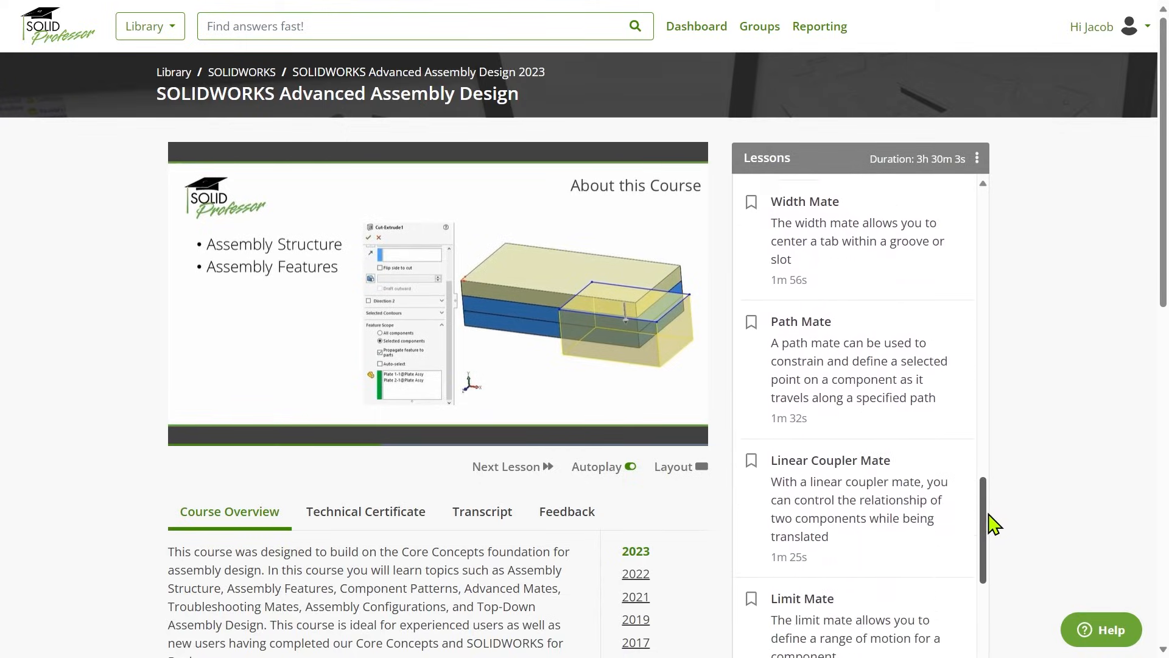
pyautogui.scroll(-3)
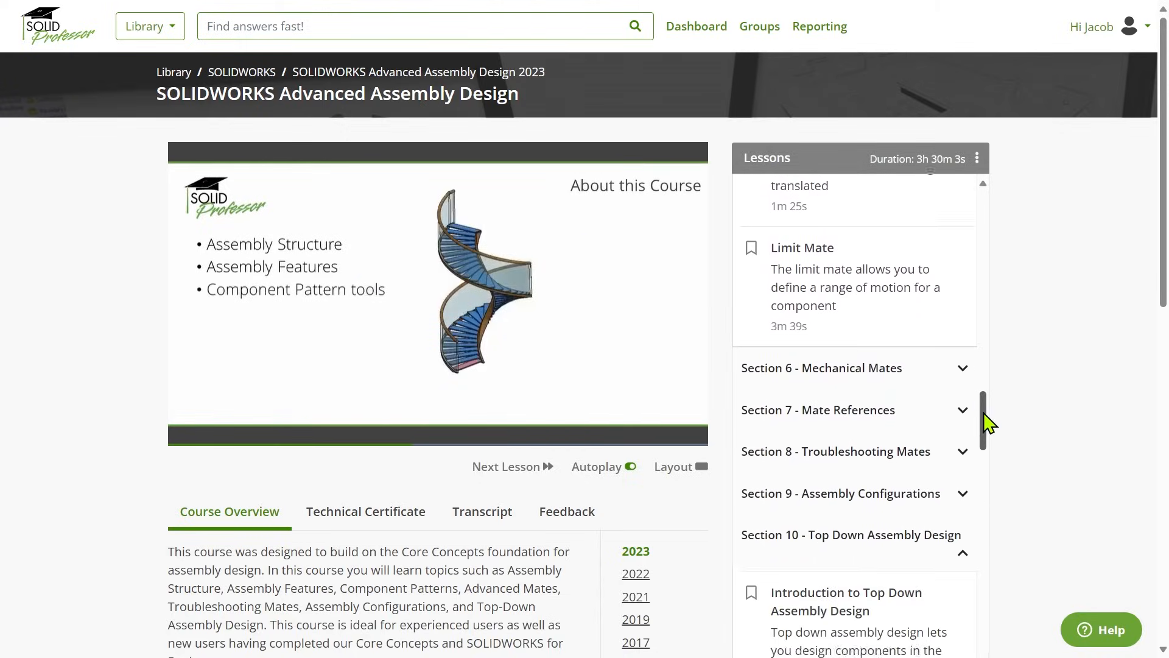